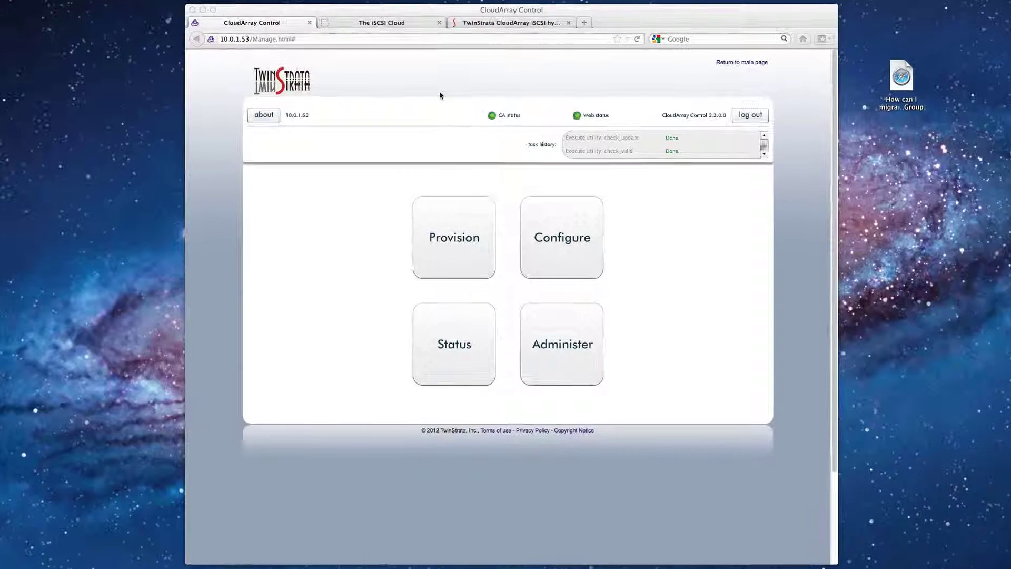
{"action": "mouse_move", "coordinate": [449, 66]}
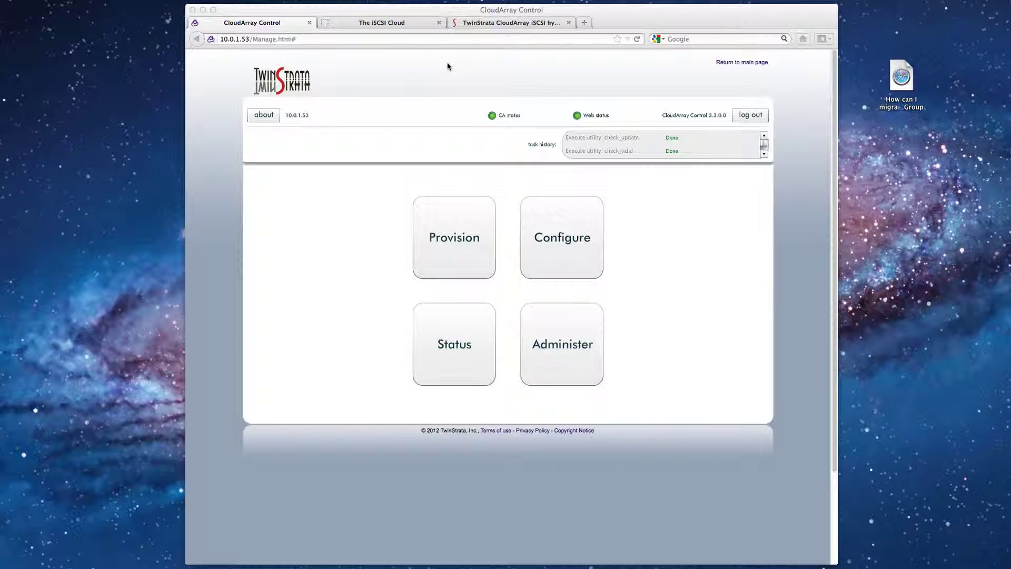
{"action": "mouse_move", "coordinate": [442, 71]}
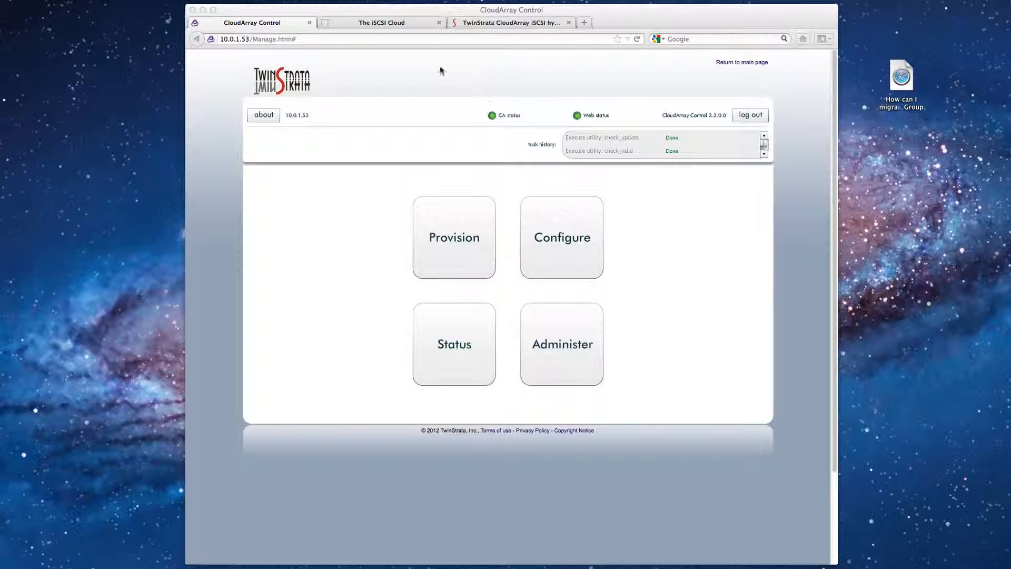
{"action": "mouse_move", "coordinate": [381, 22]}
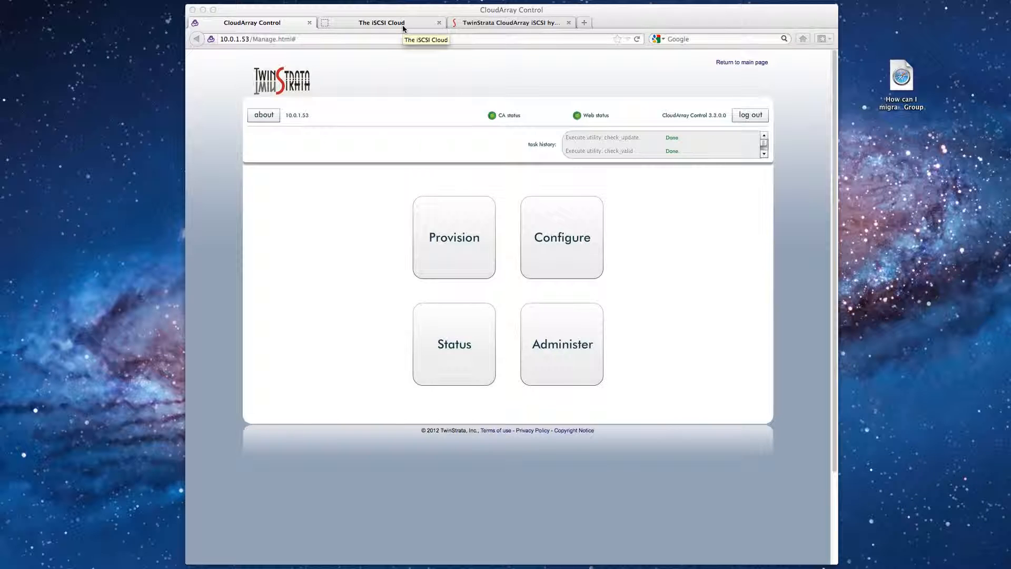
Switch Firefox from the TwinStrata site to The iSCSI Cloud blog article
{"action": "left_click", "coordinate": [512, 22]}
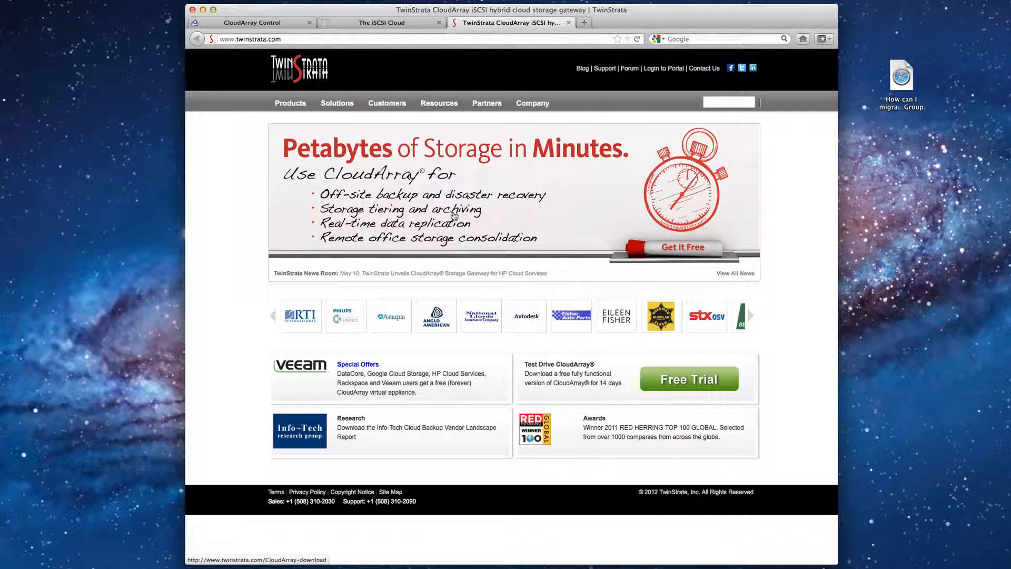
{"action": "mouse_move", "coordinate": [403, 231]}
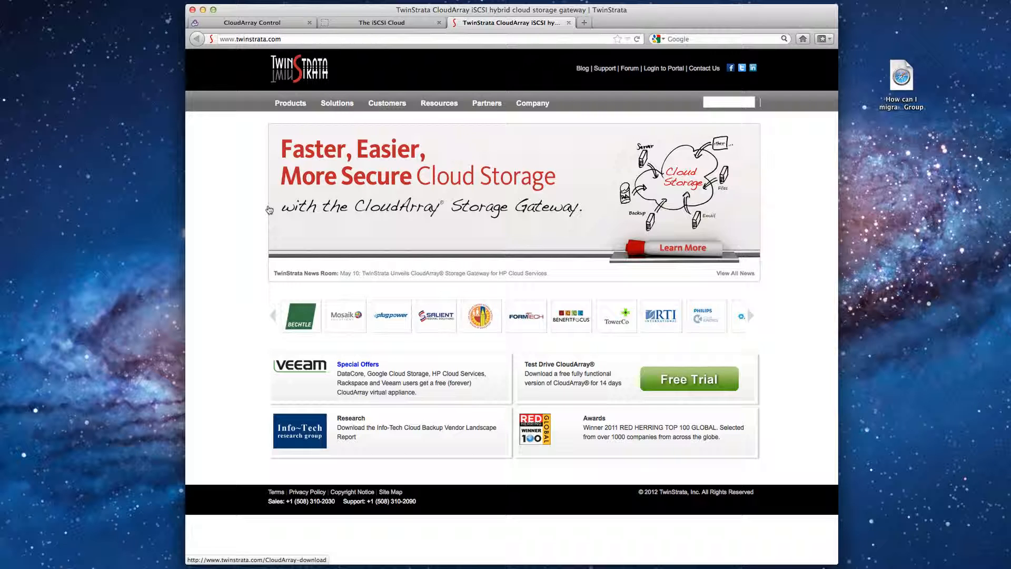
{"action": "left_click", "coordinate": [381, 23]}
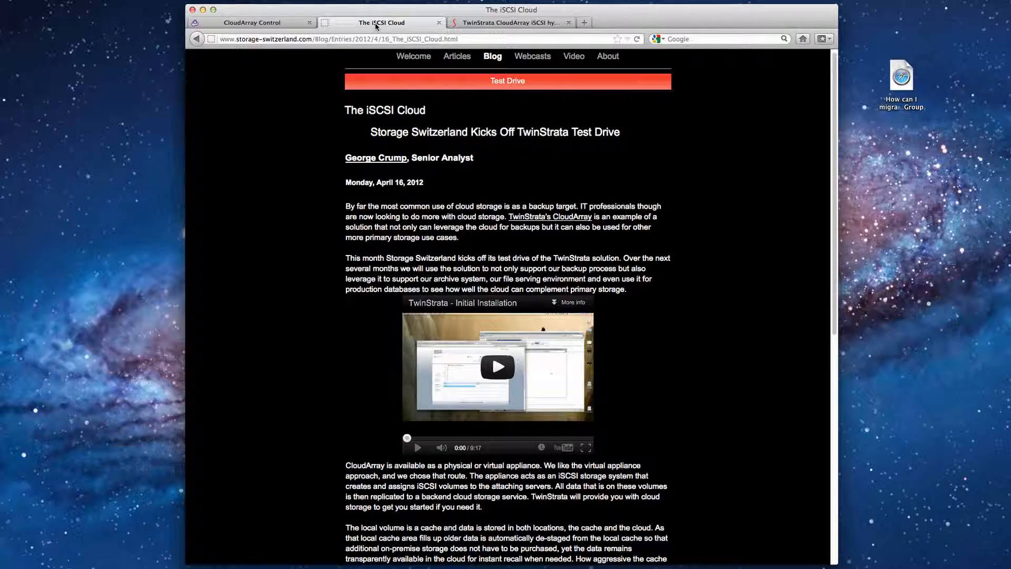
{"action": "mouse_move", "coordinate": [271, 26]}
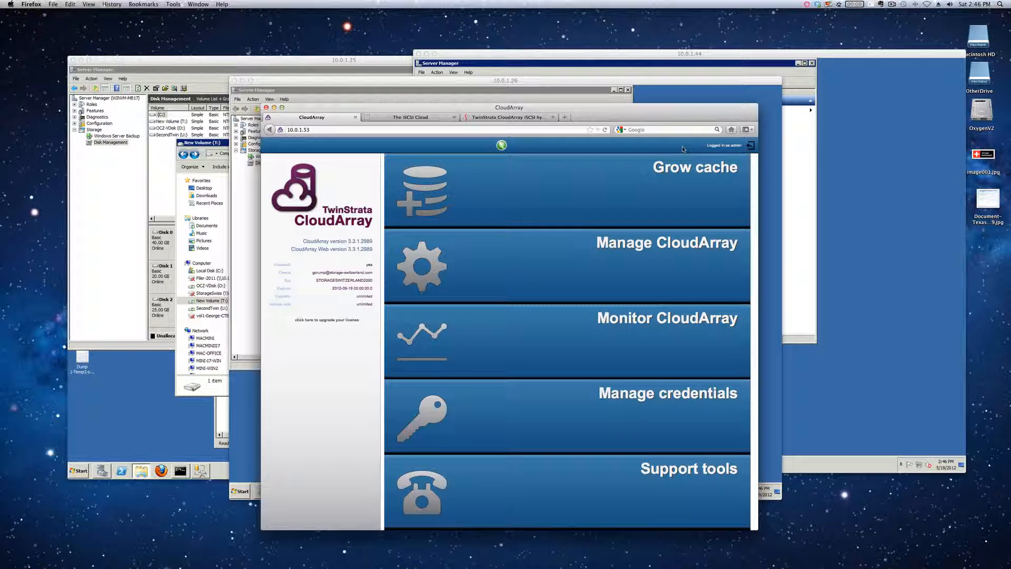
{"action": "mouse_move", "coordinate": [573, 277]}
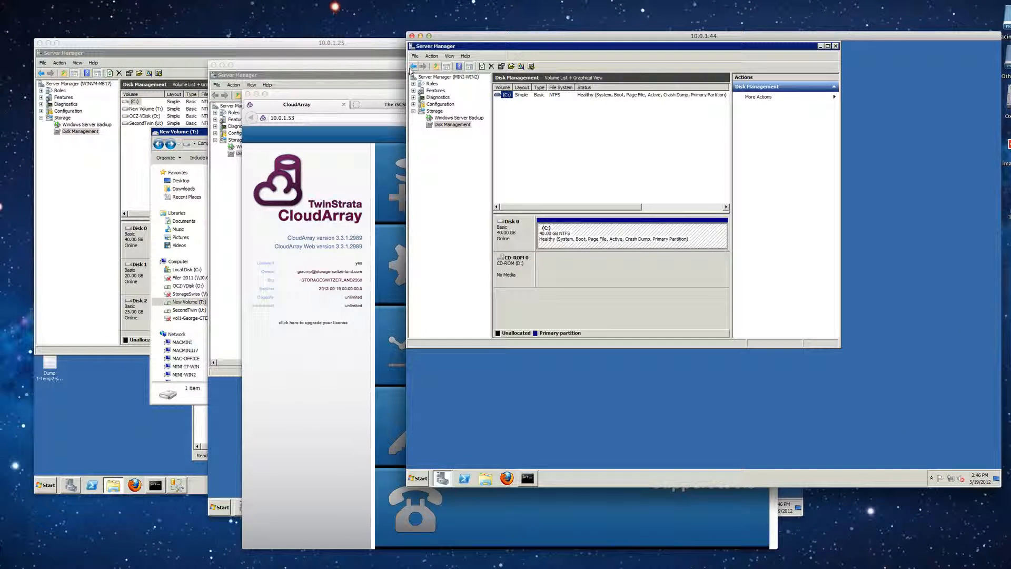
{"action": "mouse_move", "coordinate": [658, 131]}
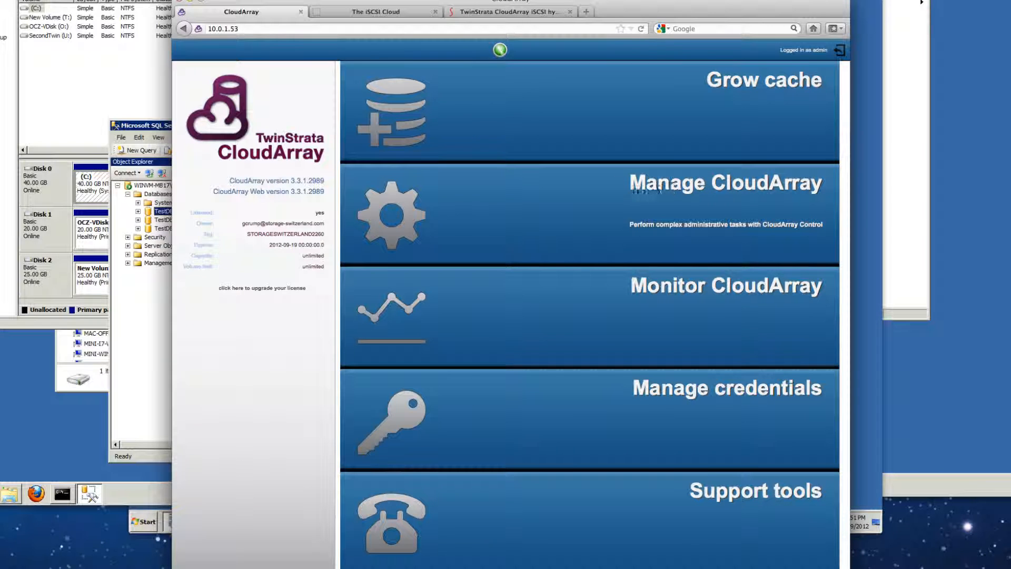
{"action": "mouse_move", "coordinate": [730, 200]}
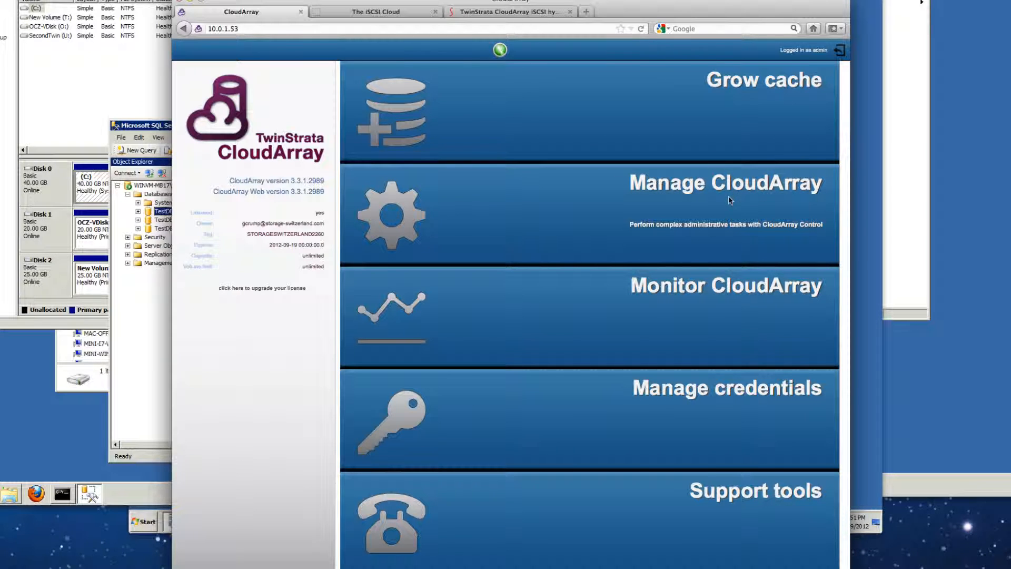
{"action": "mouse_move", "coordinate": [671, 191]}
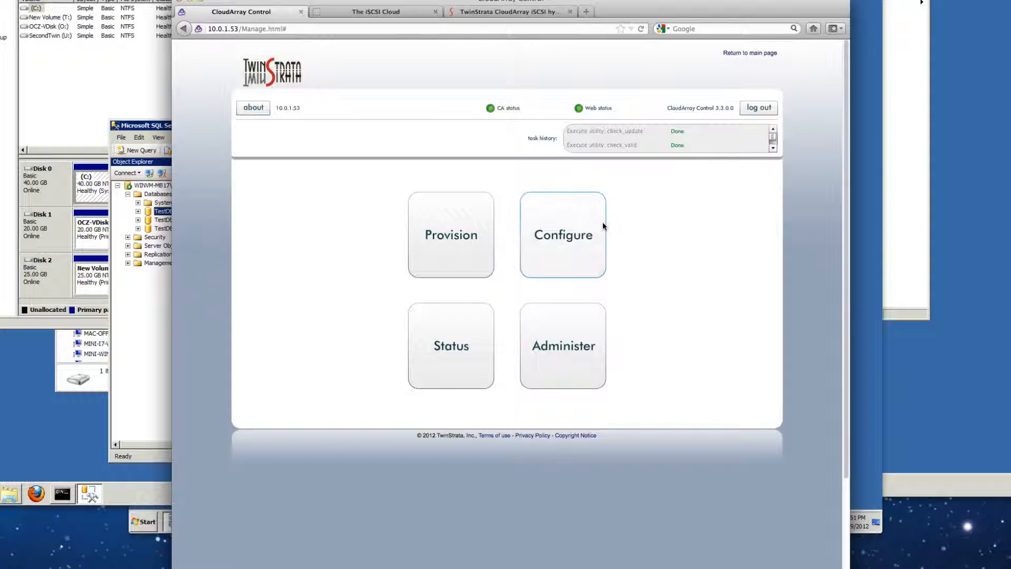
Open Configure > Cache and select Cache 0 to view its volumes and policy info
{"action": "left_click", "coordinate": [563, 234]}
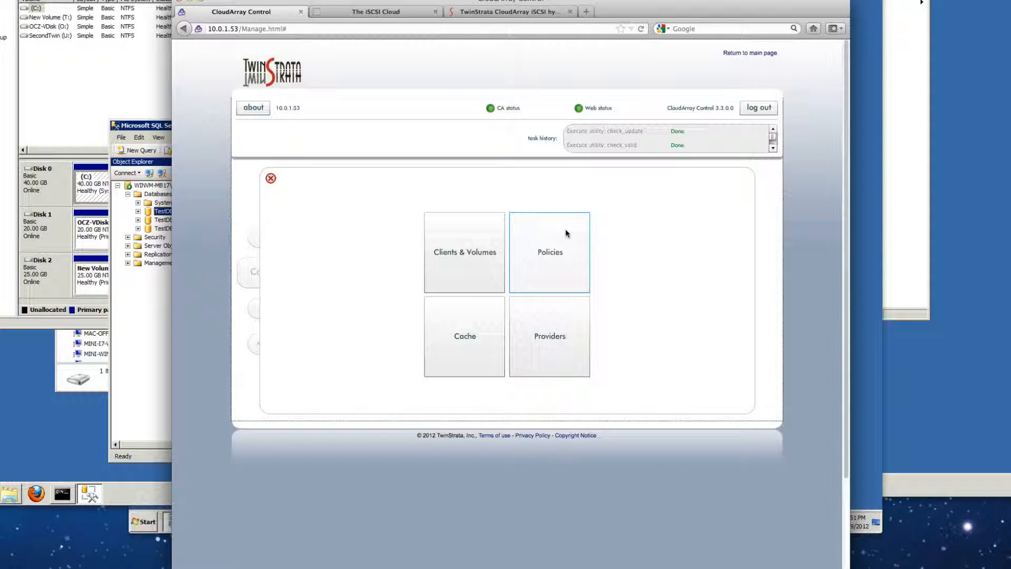
{"action": "mouse_move", "coordinate": [467, 352]}
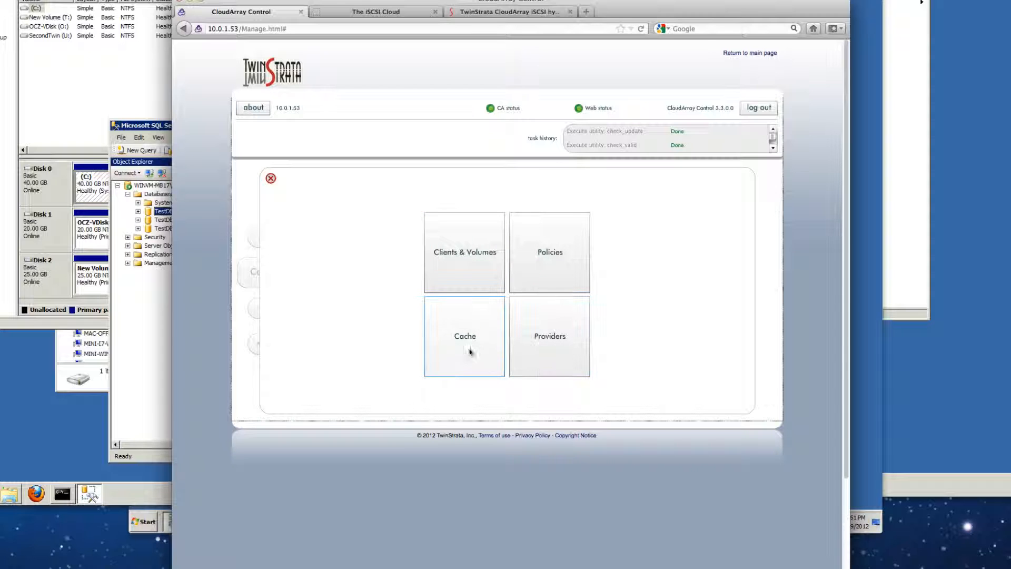
{"action": "mouse_move", "coordinate": [465, 338]}
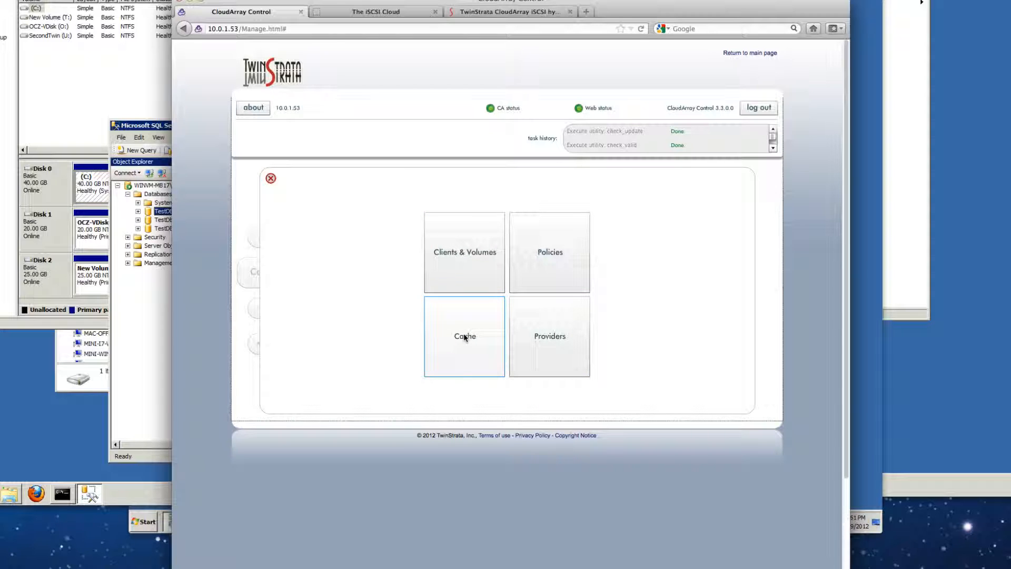
{"action": "left_click", "coordinate": [465, 336]}
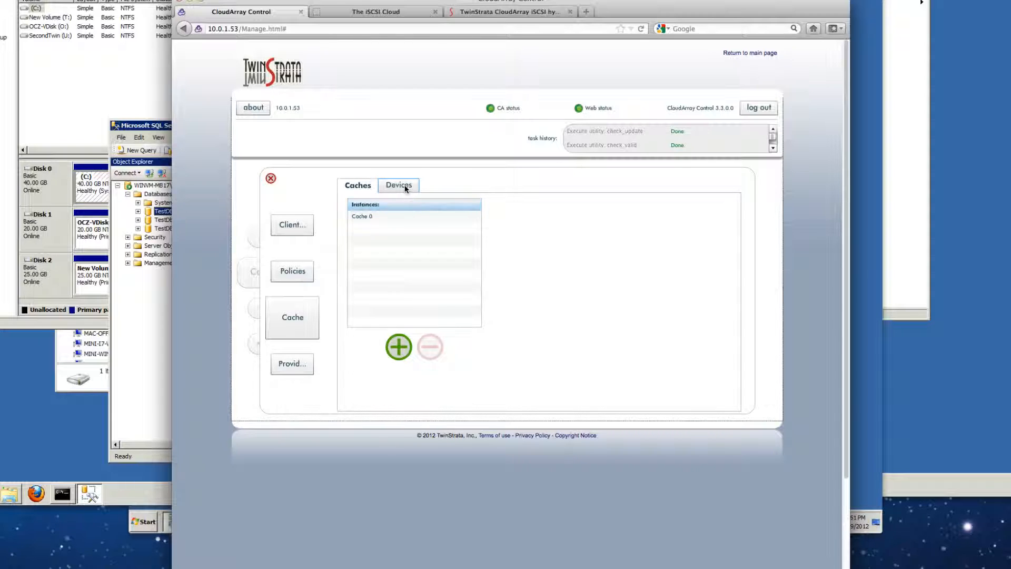
{"action": "left_click", "coordinate": [362, 216]}
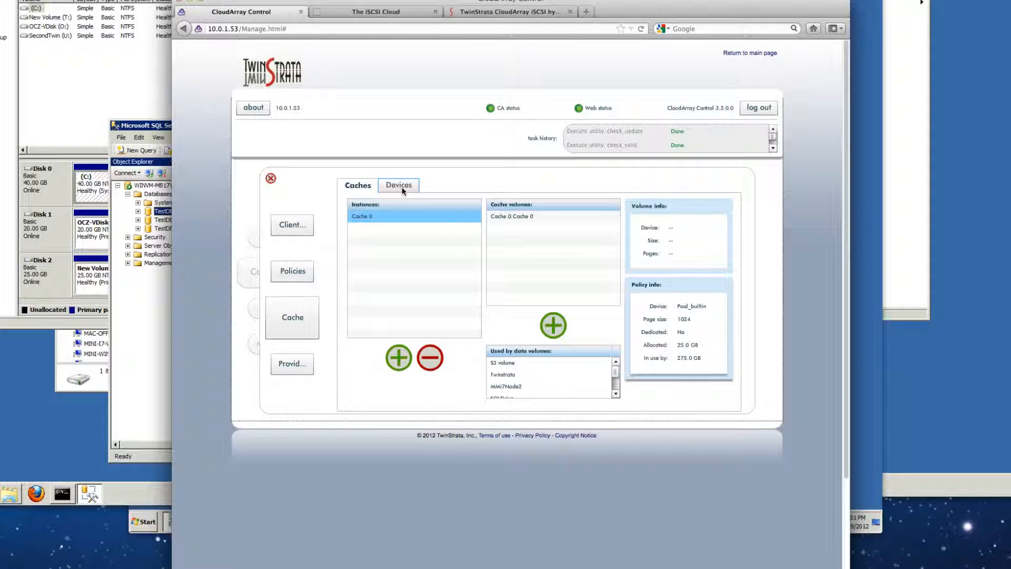
Inspect the cache devices Pool_1, Pool_2 and Pool_3 (/dev/sdd, 5.0 GB available)
{"action": "left_click", "coordinate": [399, 185]}
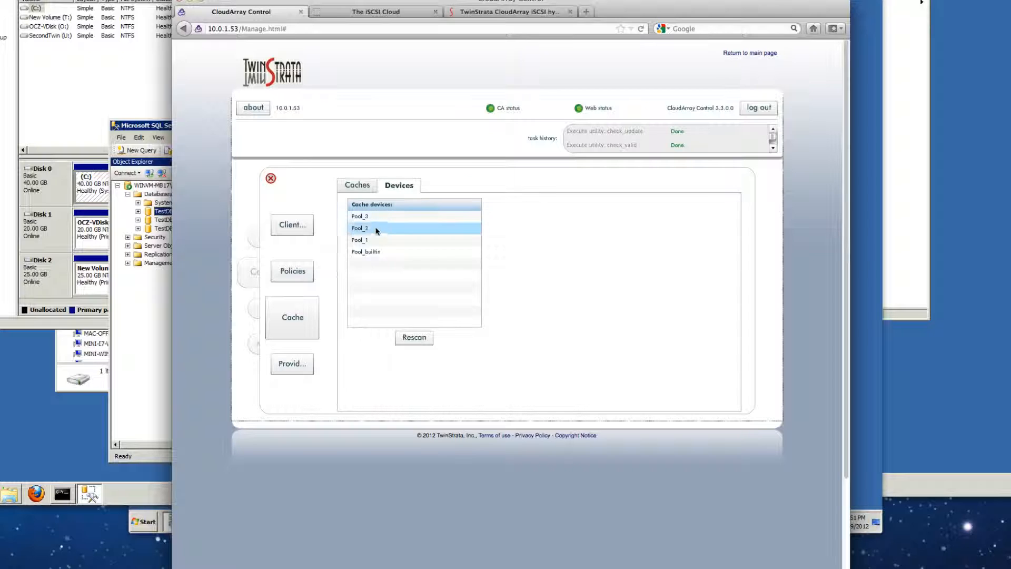
{"action": "left_click", "coordinate": [359, 240]}
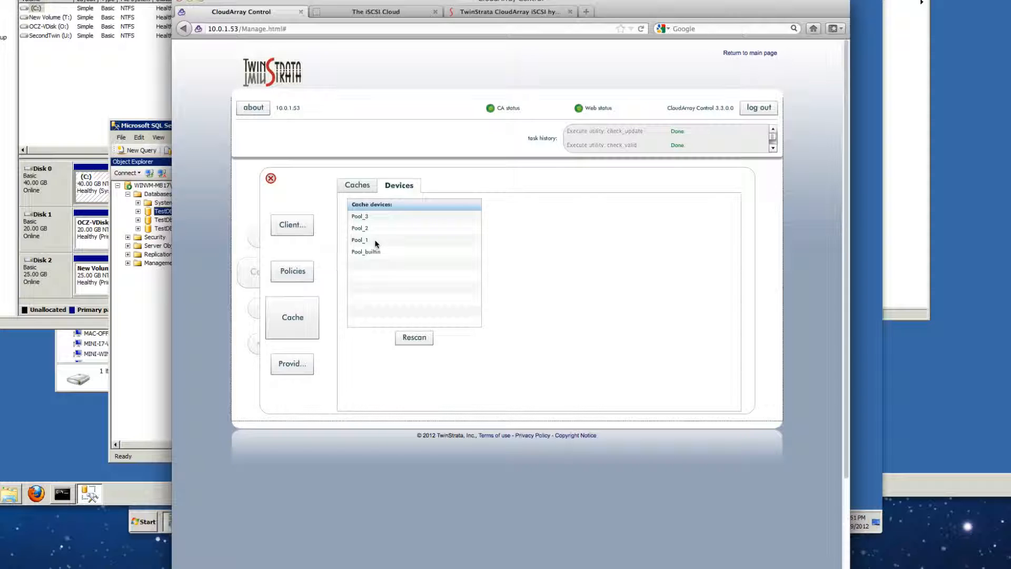
{"action": "left_click", "coordinate": [361, 240]}
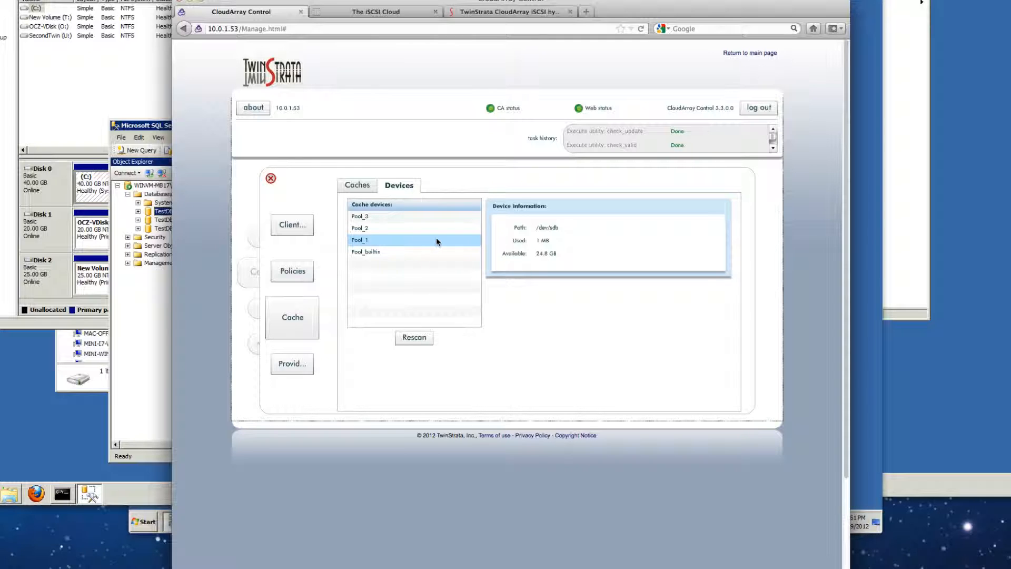
{"action": "left_click", "coordinate": [360, 228]}
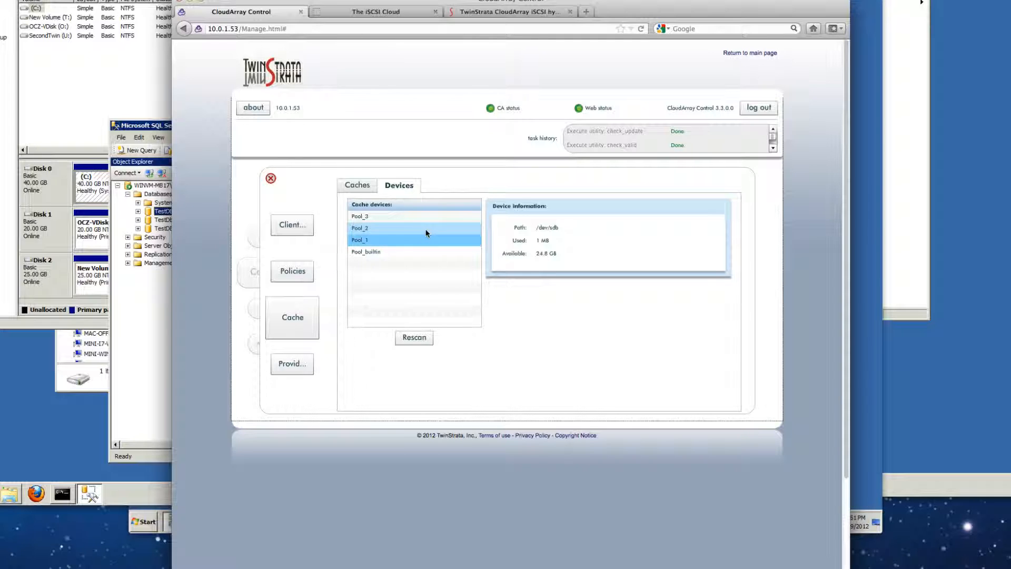
{"action": "left_click", "coordinate": [360, 228]}
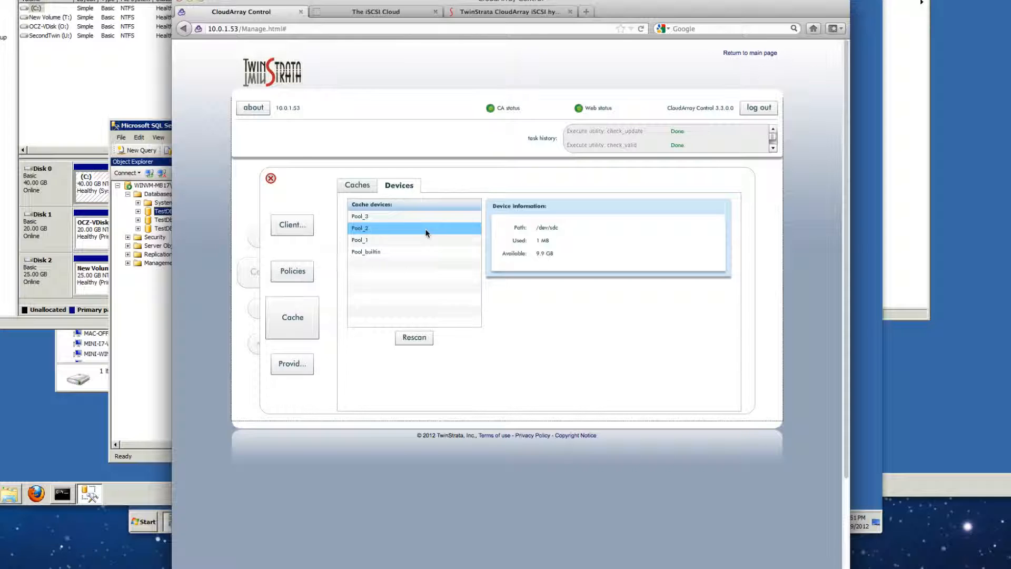
{"action": "mouse_move", "coordinate": [526, 258]}
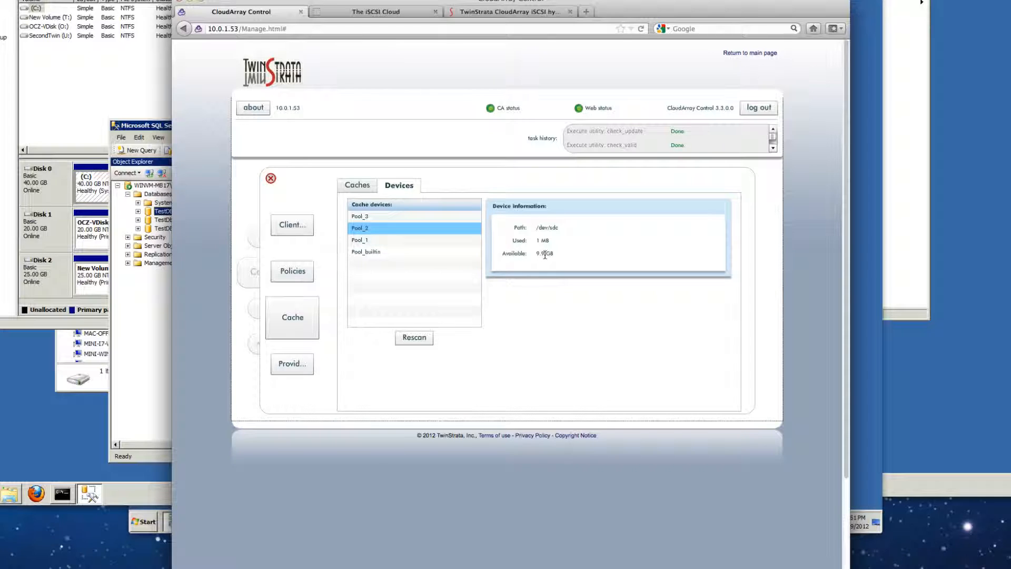
{"action": "mouse_move", "coordinate": [528, 258]}
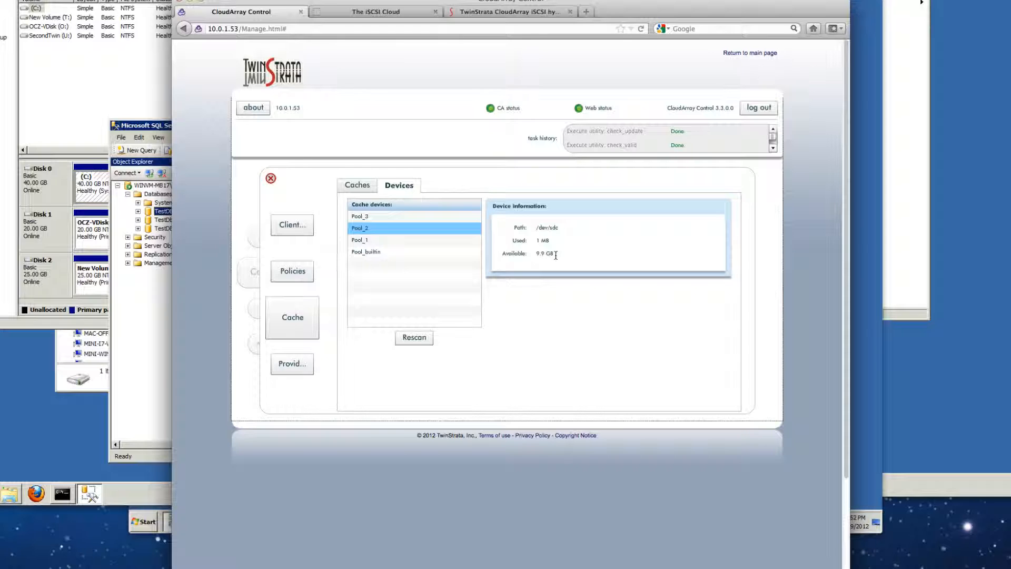
{"action": "left_click", "coordinate": [359, 216]}
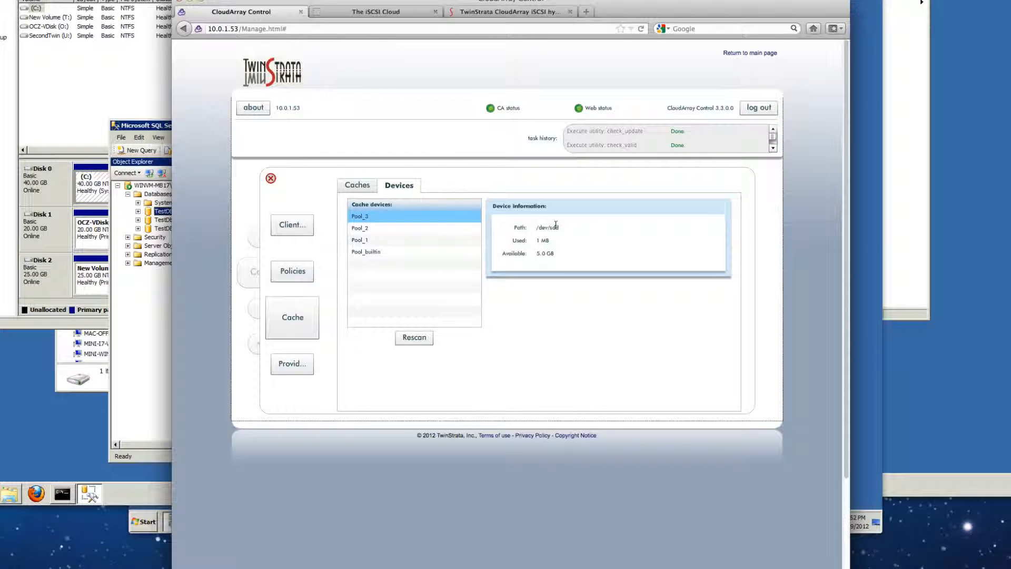
{"action": "left_click", "coordinate": [360, 240]}
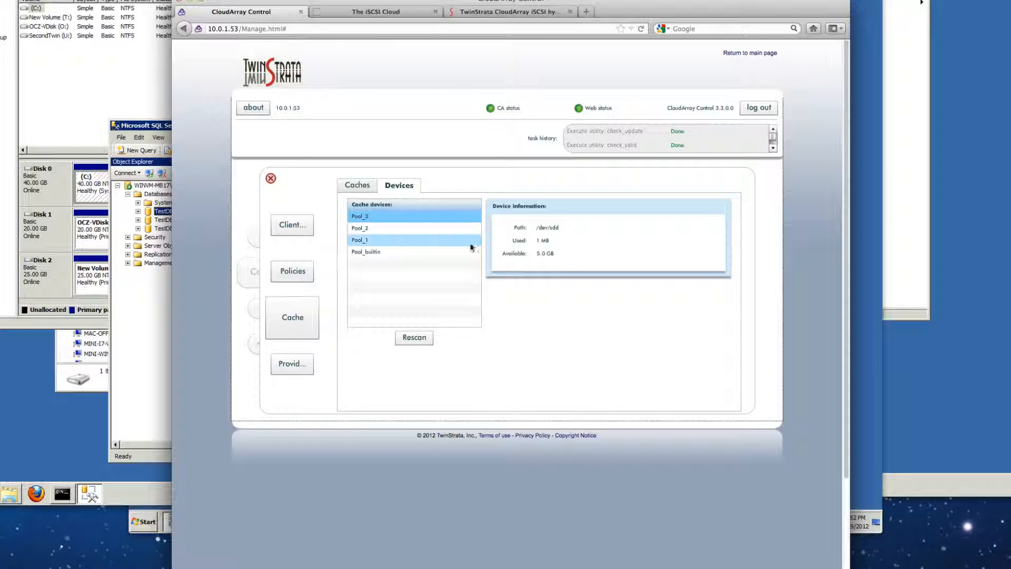
{"action": "left_click", "coordinate": [360, 216]}
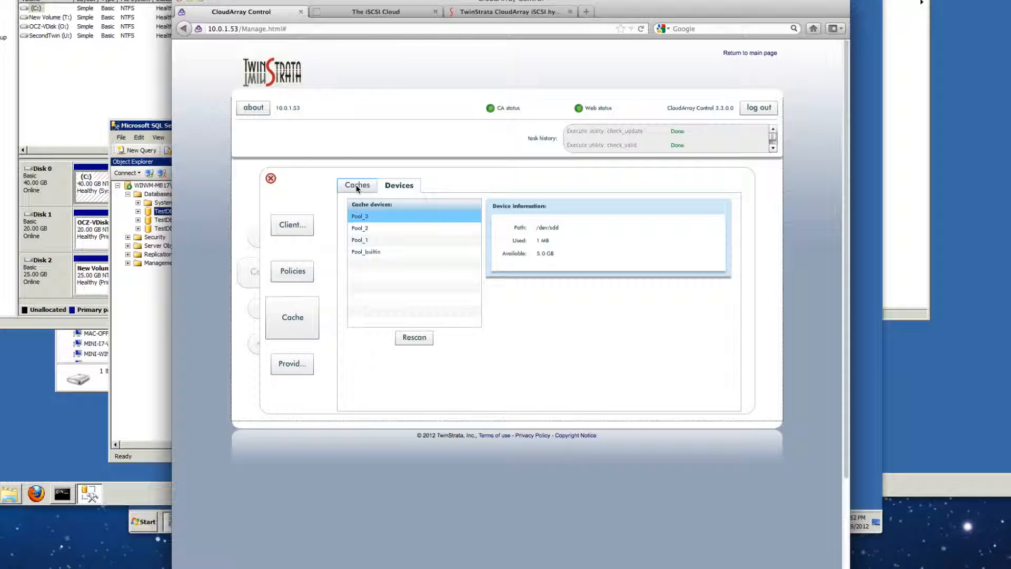
Add cache SQLCache with a 24 GB volume on the Pool_1 device
{"action": "left_click", "coordinate": [358, 185]}
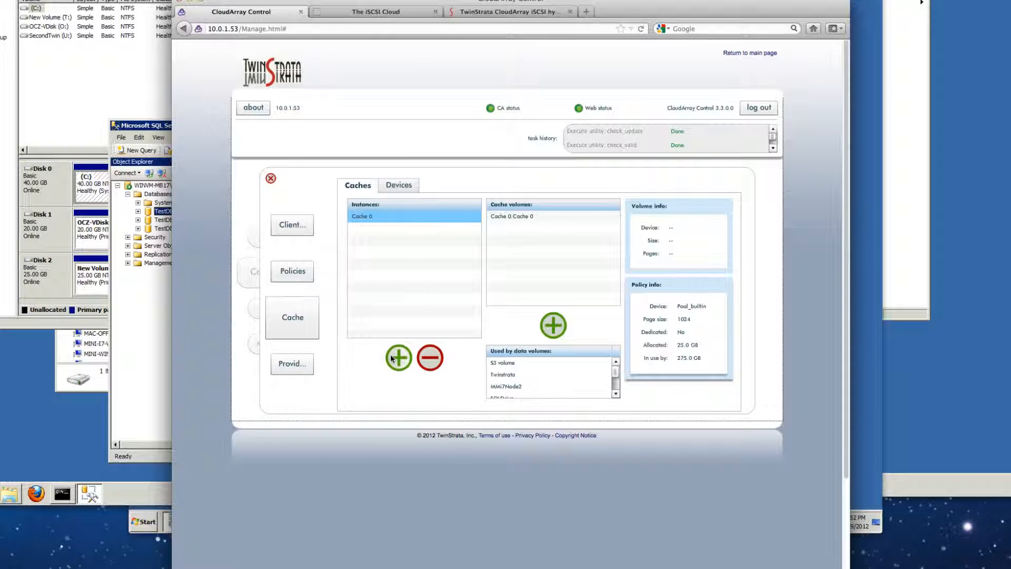
{"action": "left_click", "coordinate": [399, 358]}
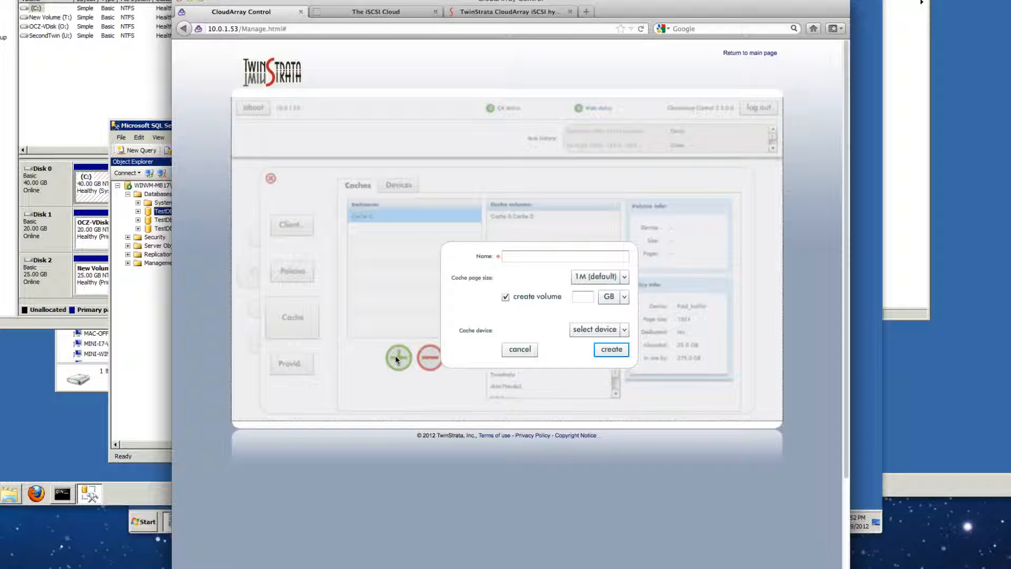
{"action": "left_click", "coordinate": [566, 256]}
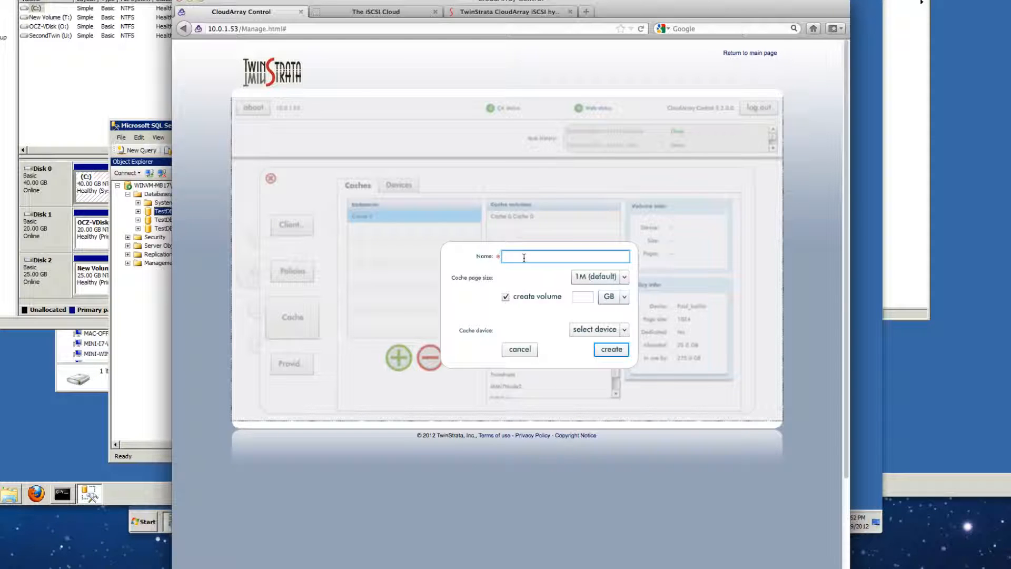
{"action": "type", "text": "SQLCache"}
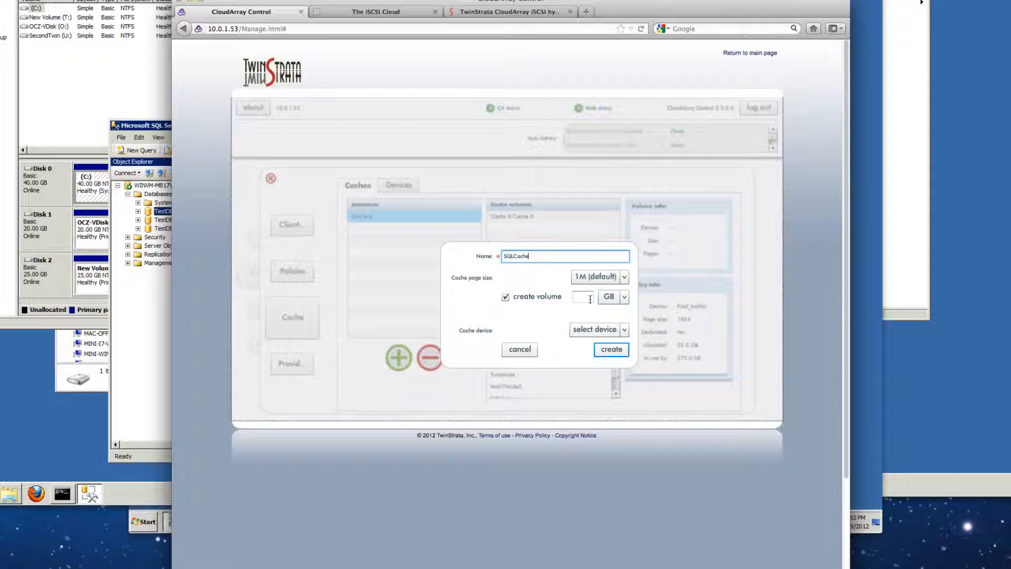
{"action": "type", "text": "4"}
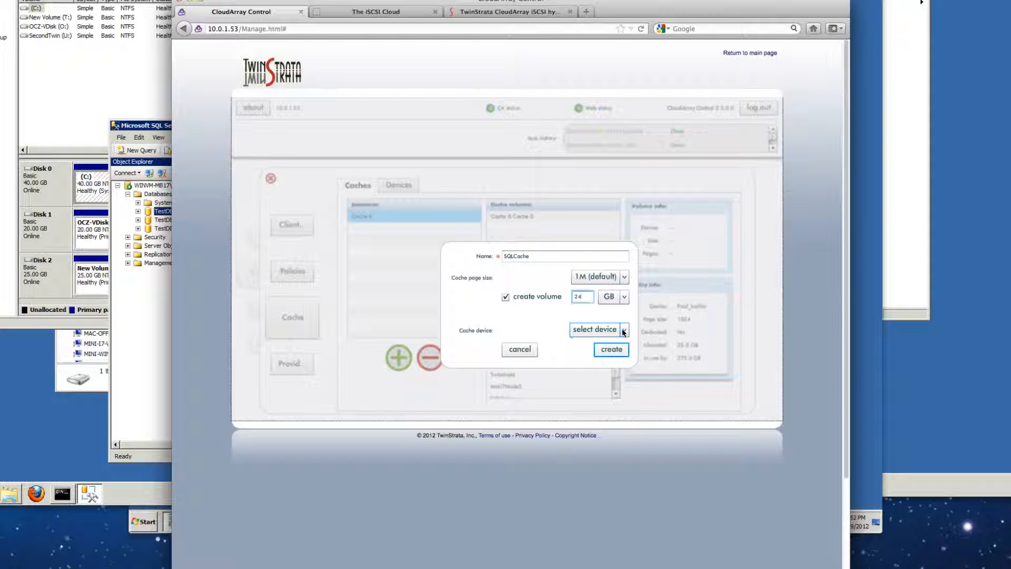
{"action": "left_click", "coordinate": [623, 329]}
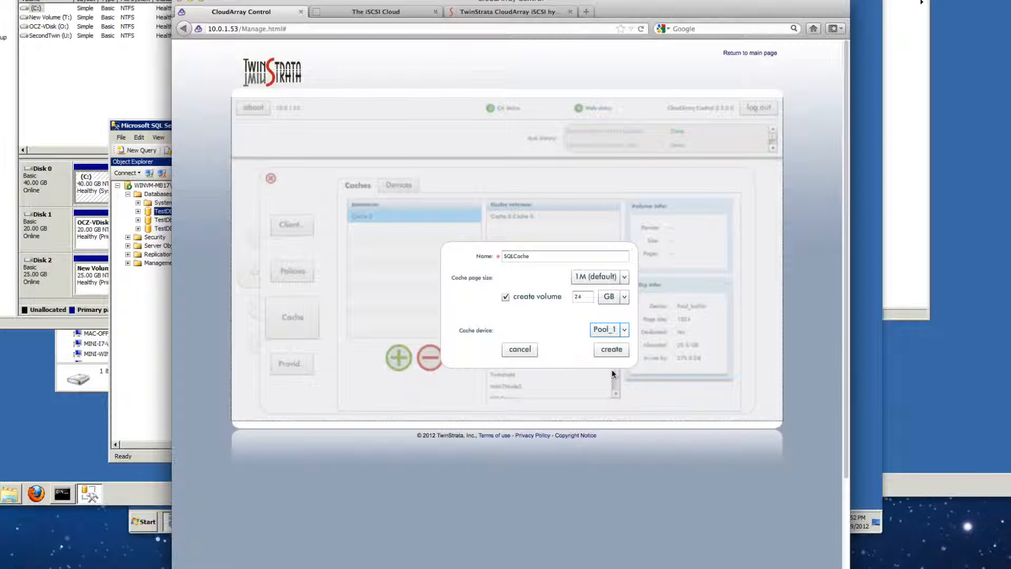
{"action": "left_click", "coordinate": [611, 350]}
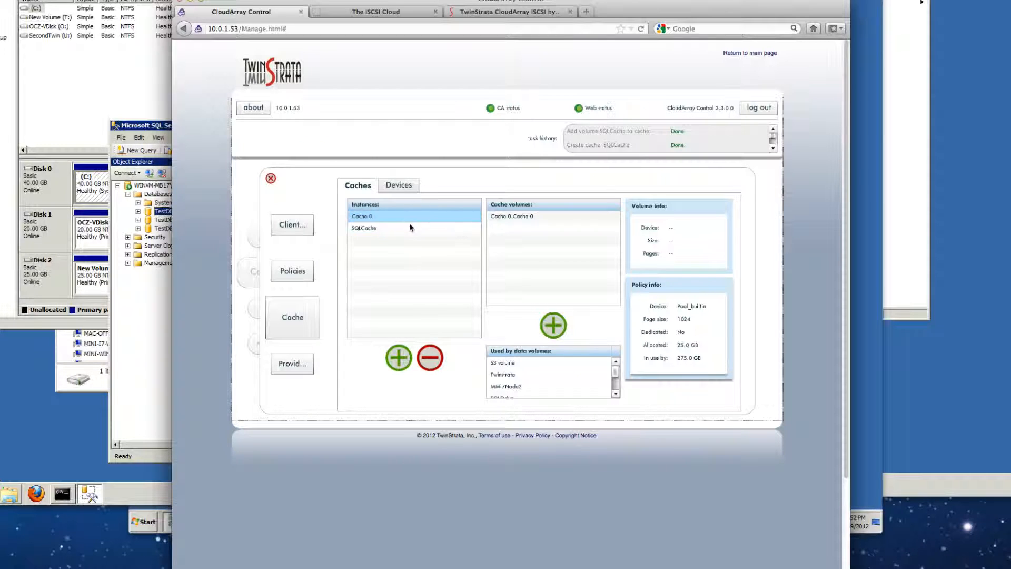
Create cache FScache with a 9 GB volume on Pool_2 and view its details
{"action": "left_click", "coordinate": [364, 228]}
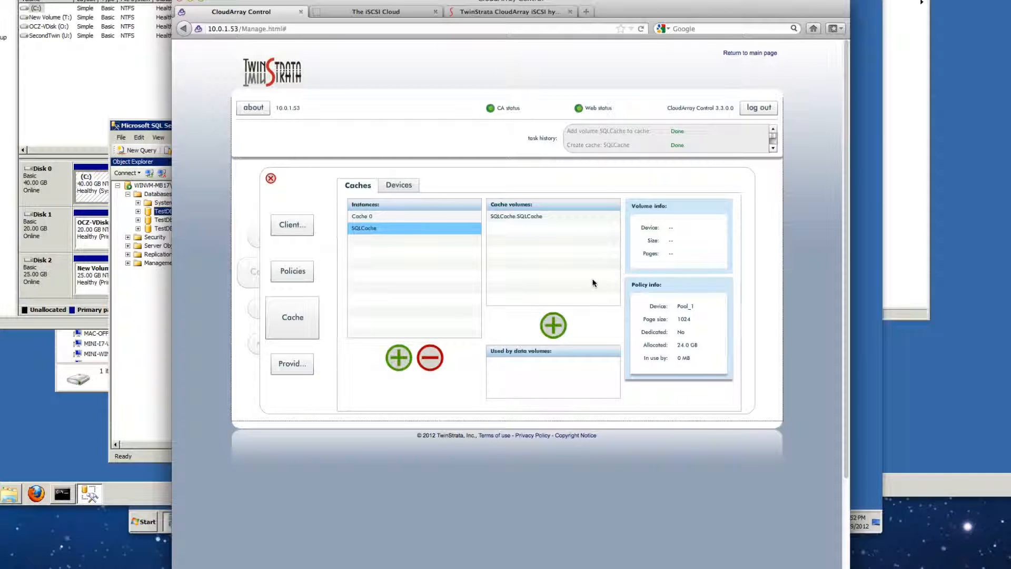
{"action": "left_click", "coordinate": [399, 358]}
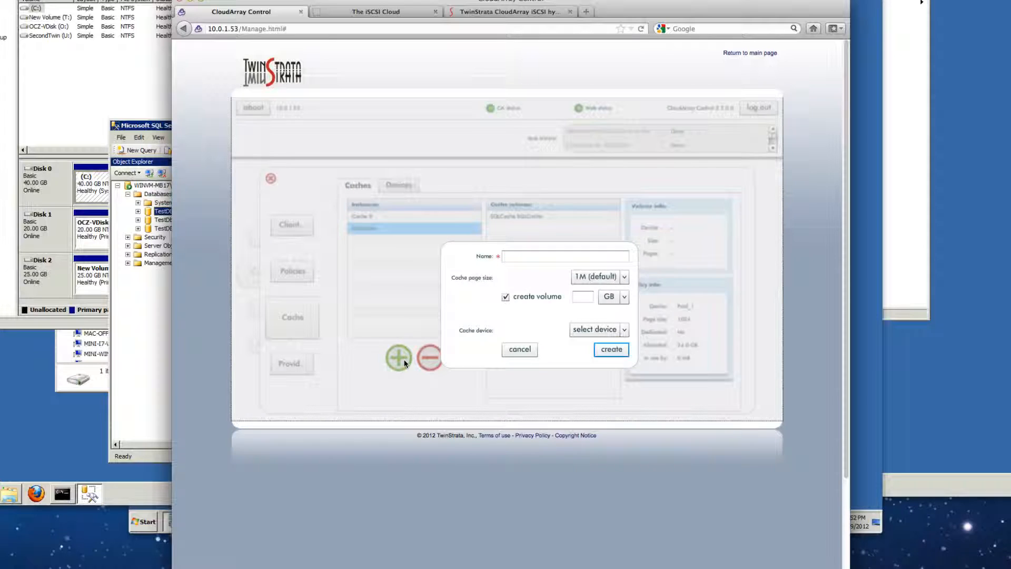
{"action": "left_click", "coordinate": [565, 257]}
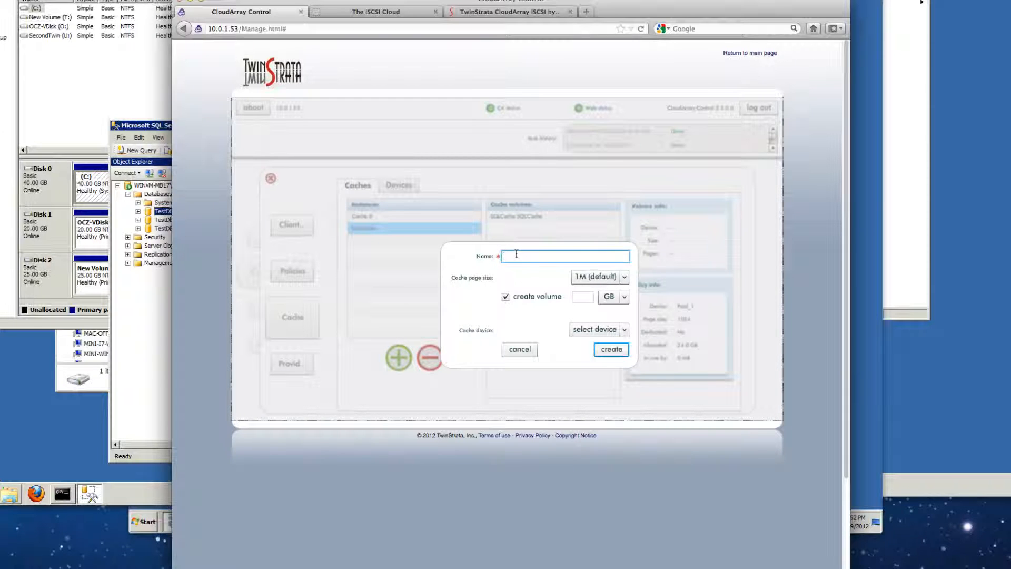
{"action": "type", "text": "FScache"}
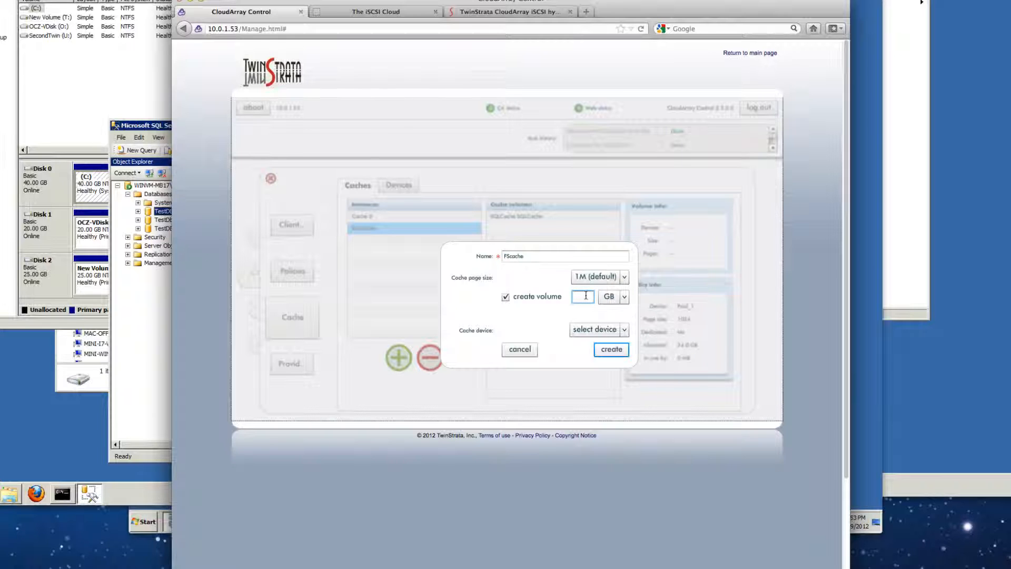
{"action": "type", "text": "4"}
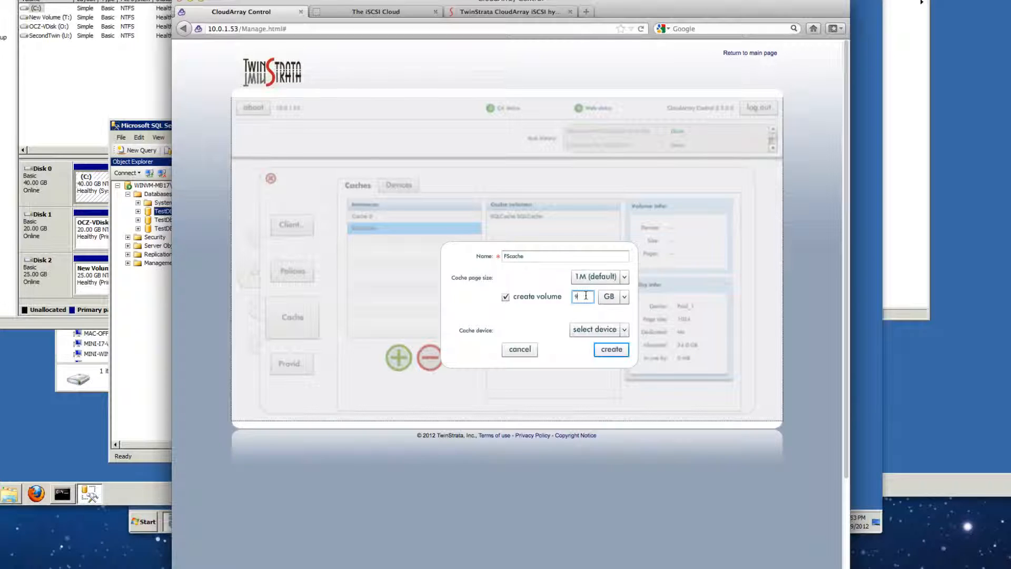
{"action": "left_click", "coordinate": [624, 330]}
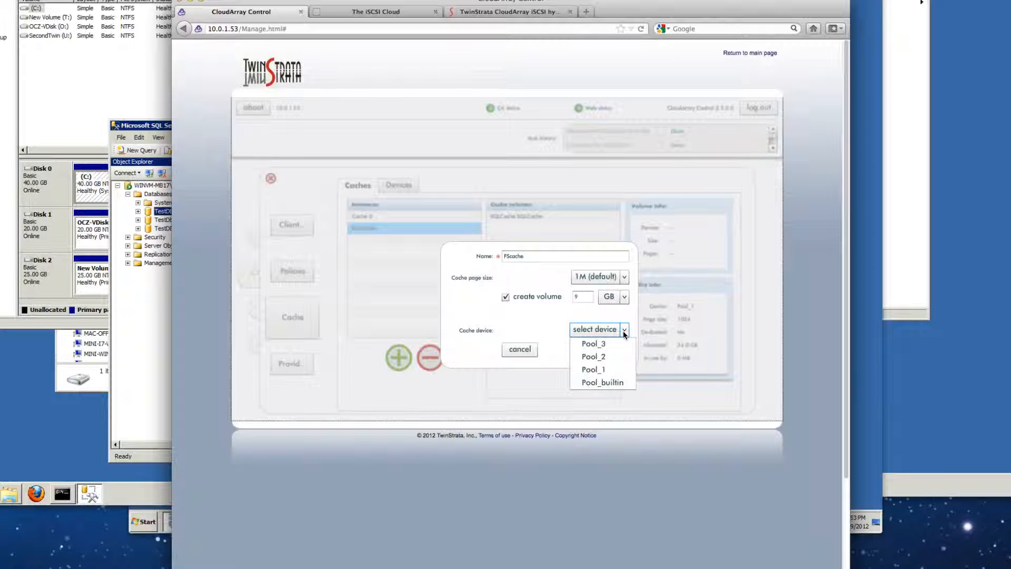
{"action": "left_click", "coordinate": [593, 356]}
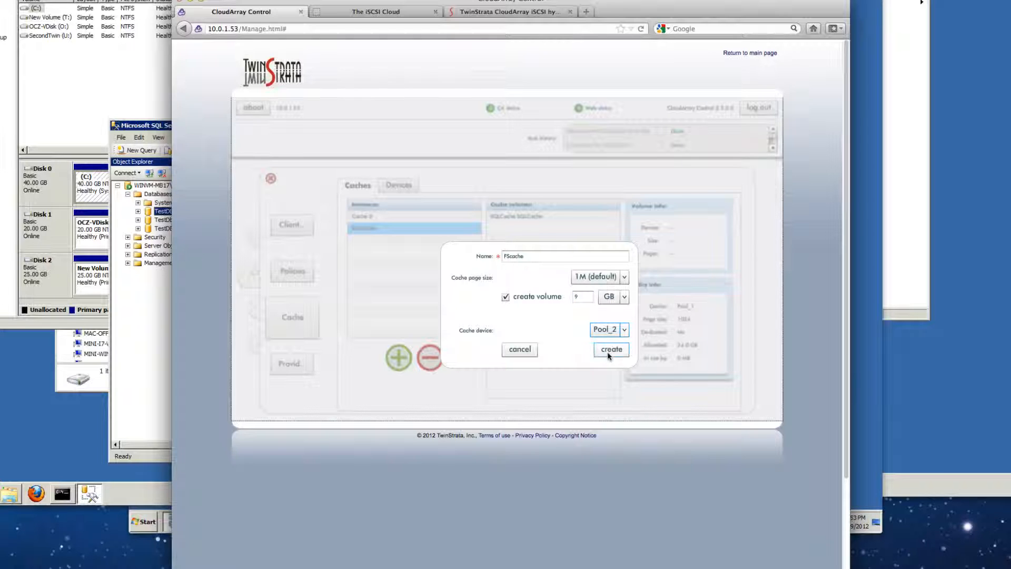
{"action": "left_click", "coordinate": [611, 350]}
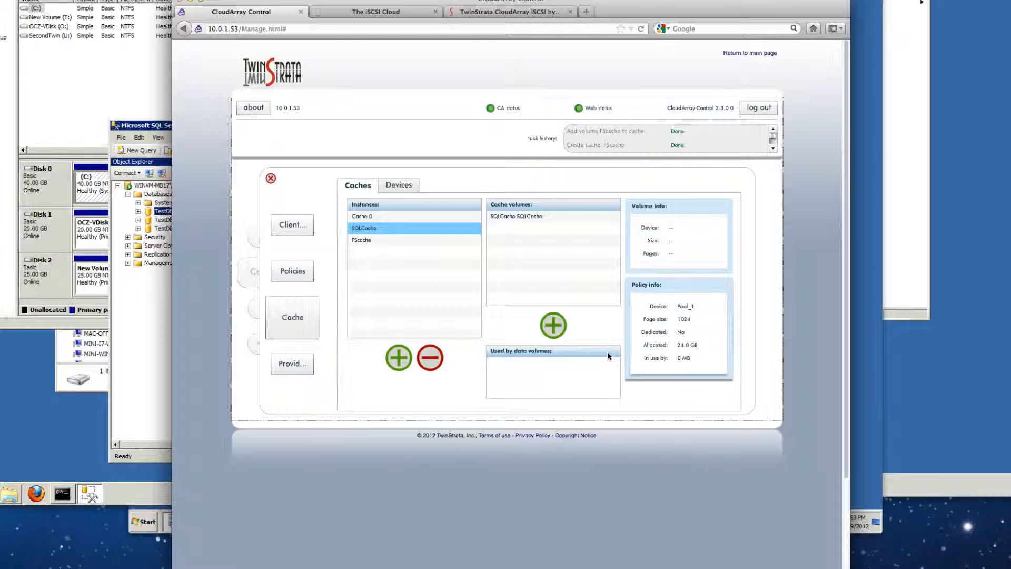
{"action": "left_click", "coordinate": [361, 240]}
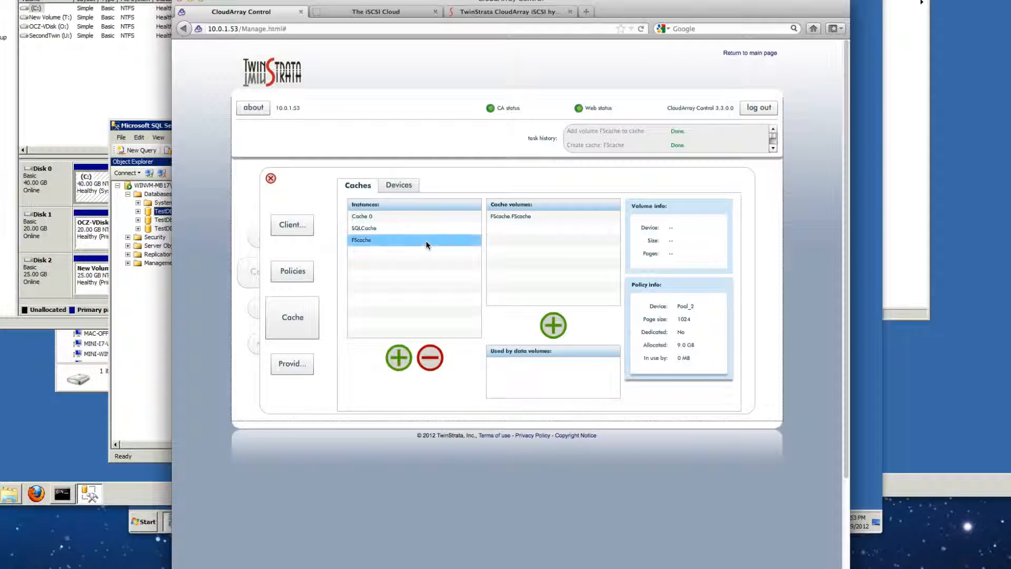
Create ArchiveCache with a 4 GB volume on Pool_3, then review Cache 0 and SQLCache
{"action": "left_click", "coordinate": [398, 358]}
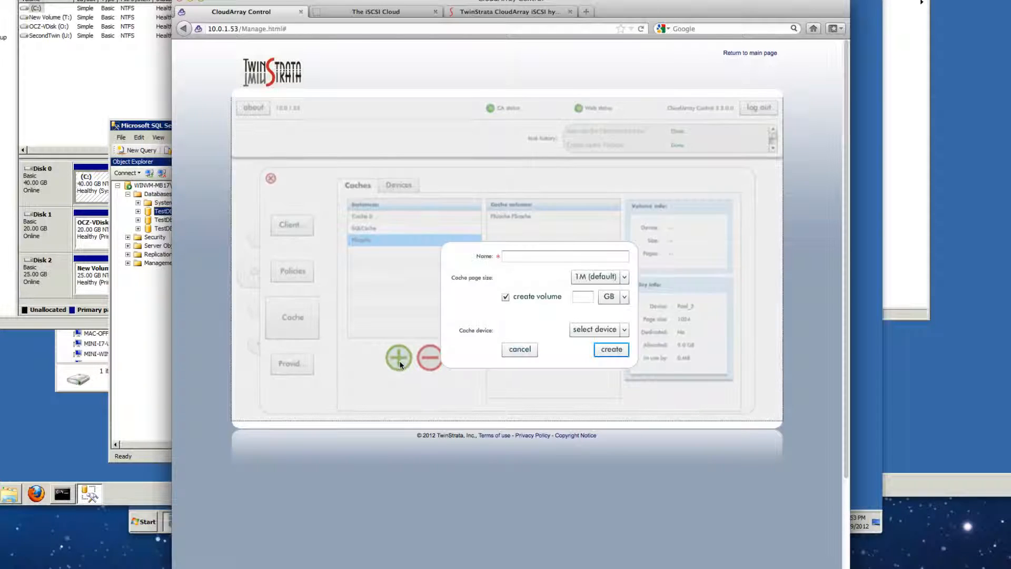
{"action": "left_click", "coordinate": [565, 257]}
{"action": "type", "text": "ArchiveCa"}
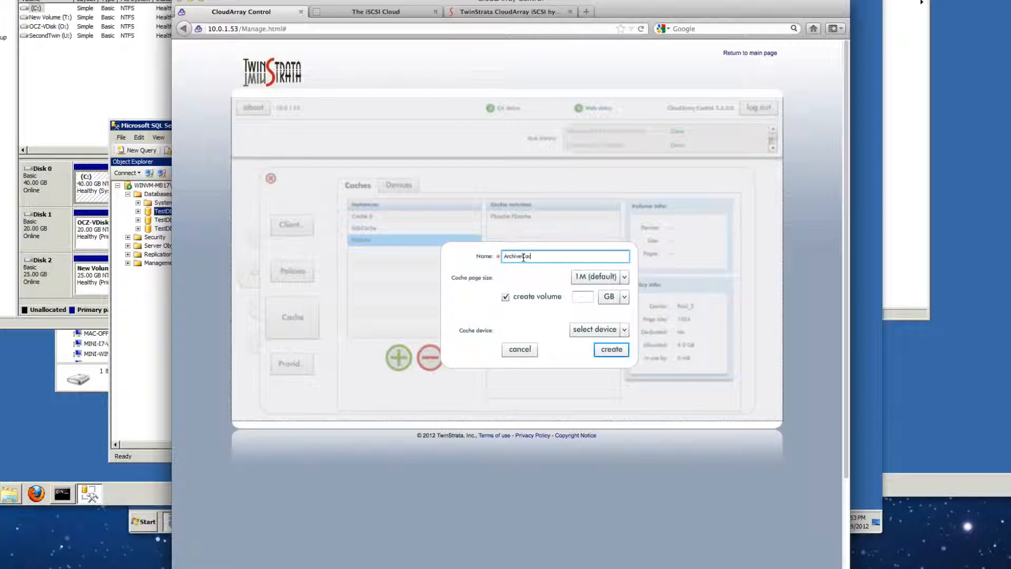
{"action": "left_click", "coordinate": [582, 297]}
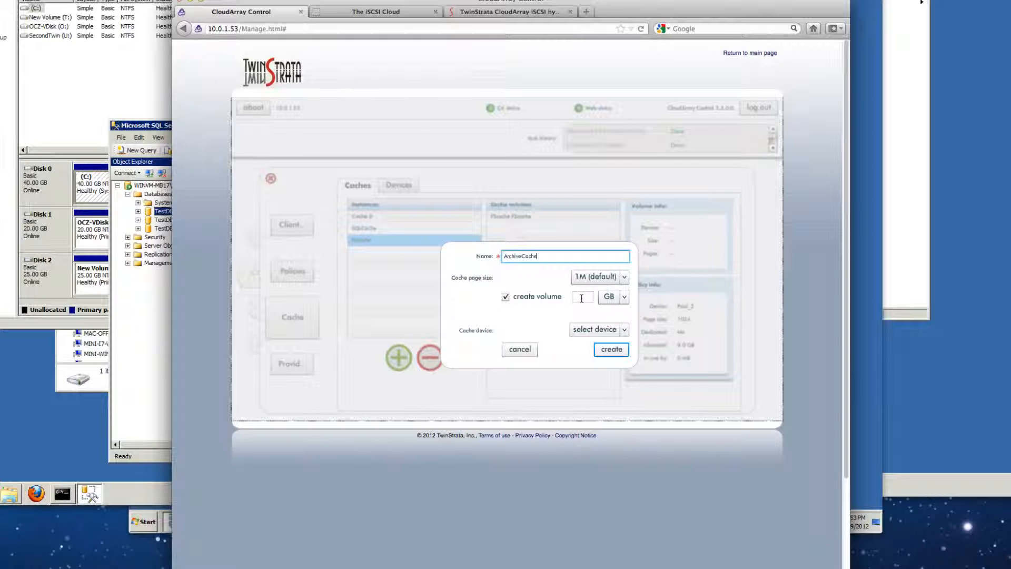
{"action": "type", "text": "4"}
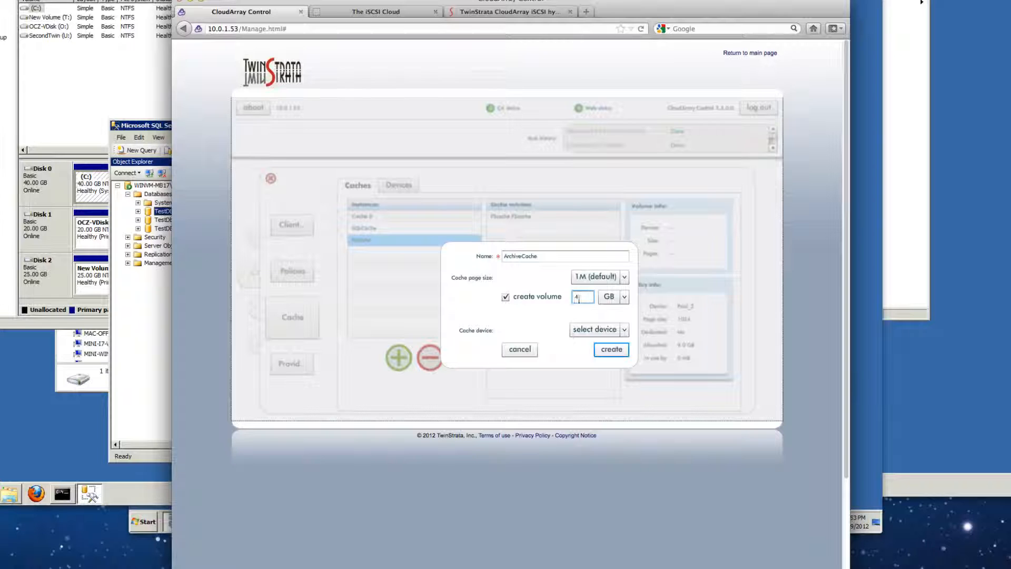
{"action": "left_click", "coordinate": [598, 330]}
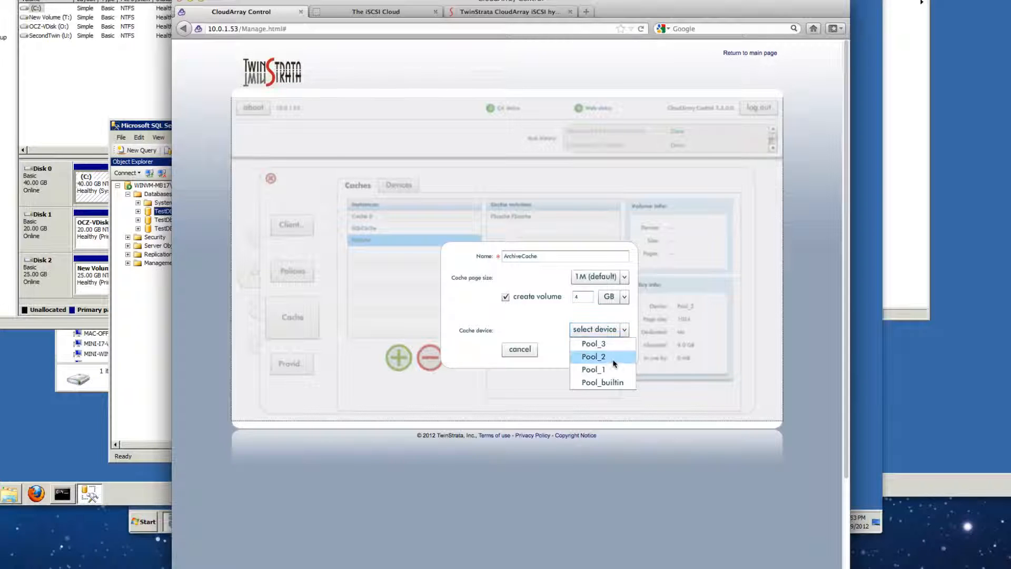
{"action": "left_click", "coordinate": [594, 344]}
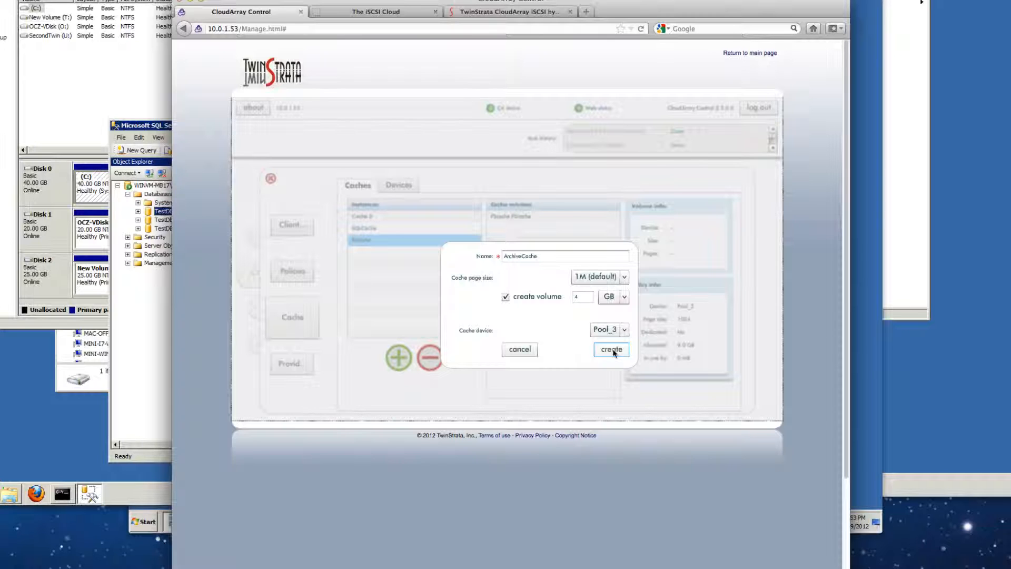
{"action": "left_click", "coordinate": [611, 349]}
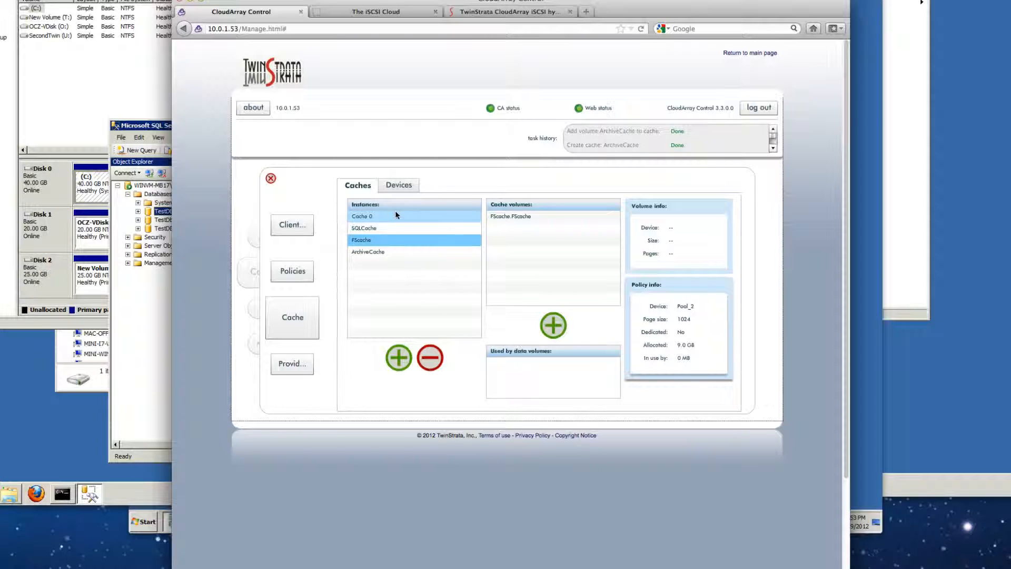
{"action": "left_click", "coordinate": [369, 252]}
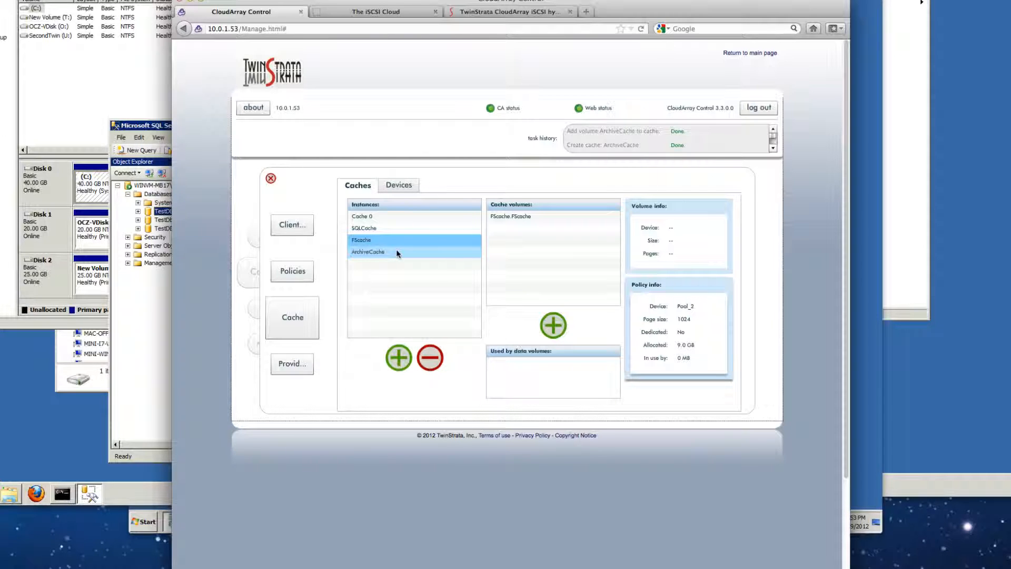
{"action": "left_click", "coordinate": [365, 228]}
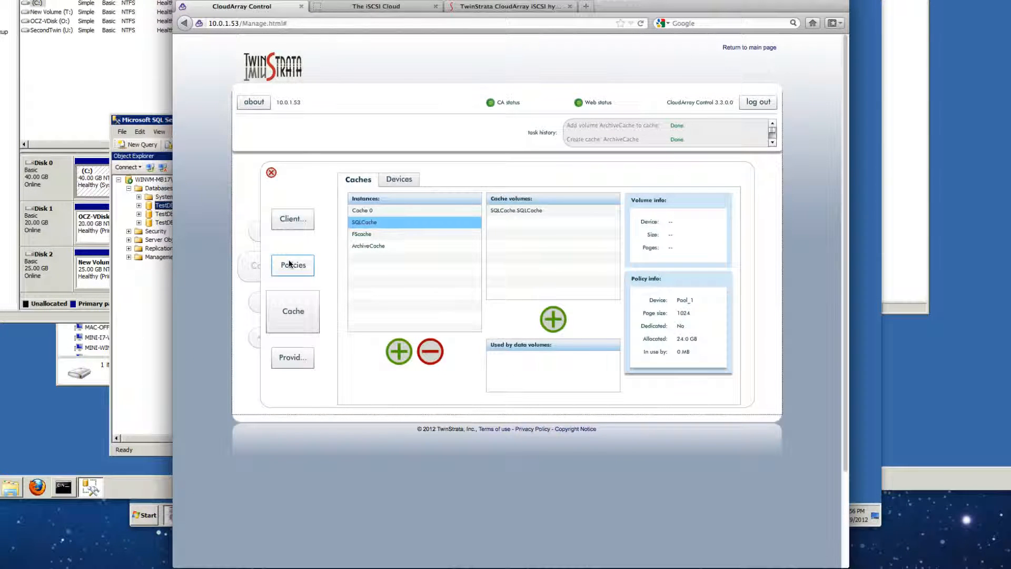
Create provisioning policy SQLcached with SQLCache as cache and S3 as provider
{"action": "left_click", "coordinate": [292, 265]}
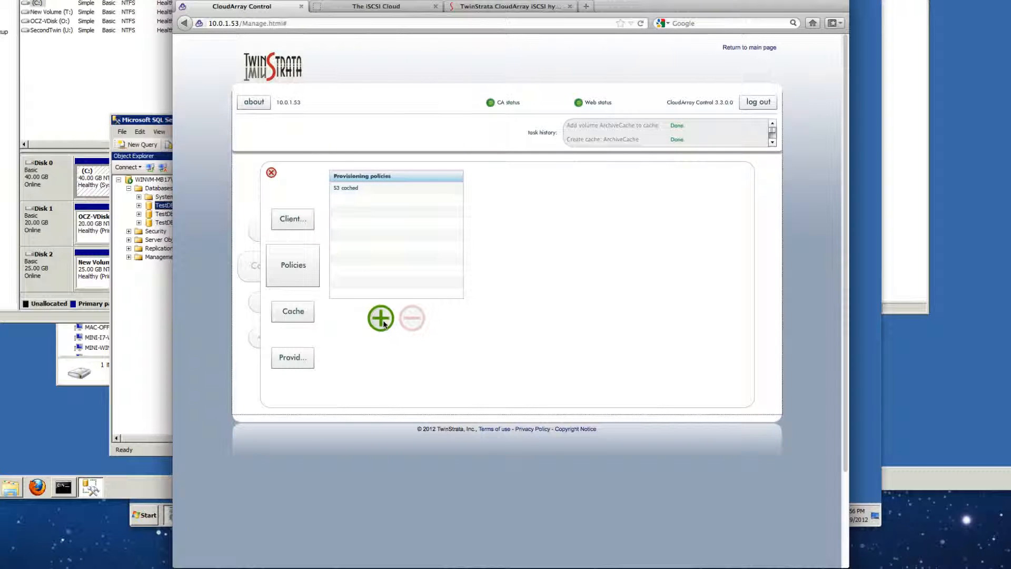
{"action": "left_click", "coordinate": [381, 318]}
{"action": "type", "text": "SQLcached"}
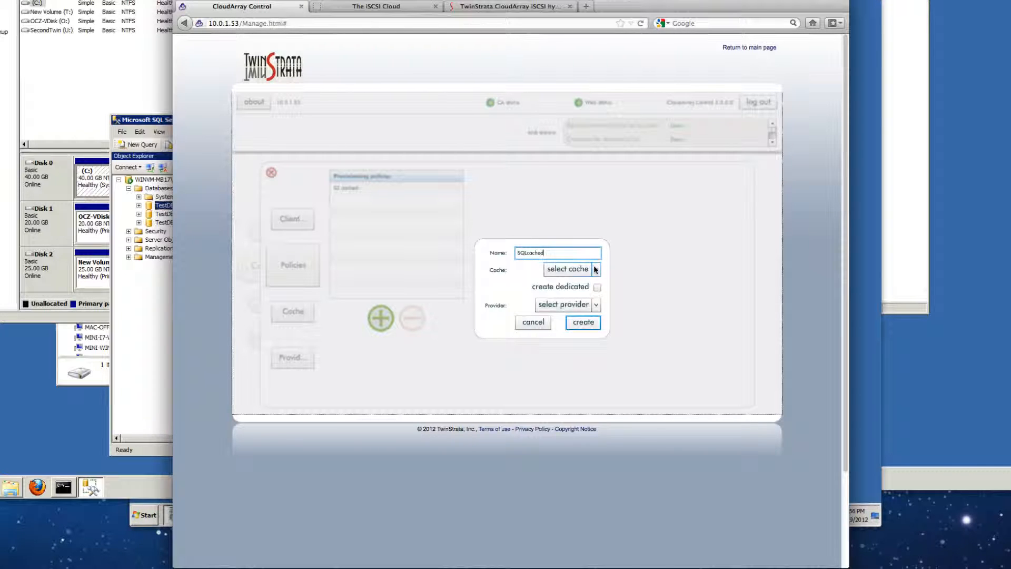
{"action": "left_click", "coordinate": [567, 269]}
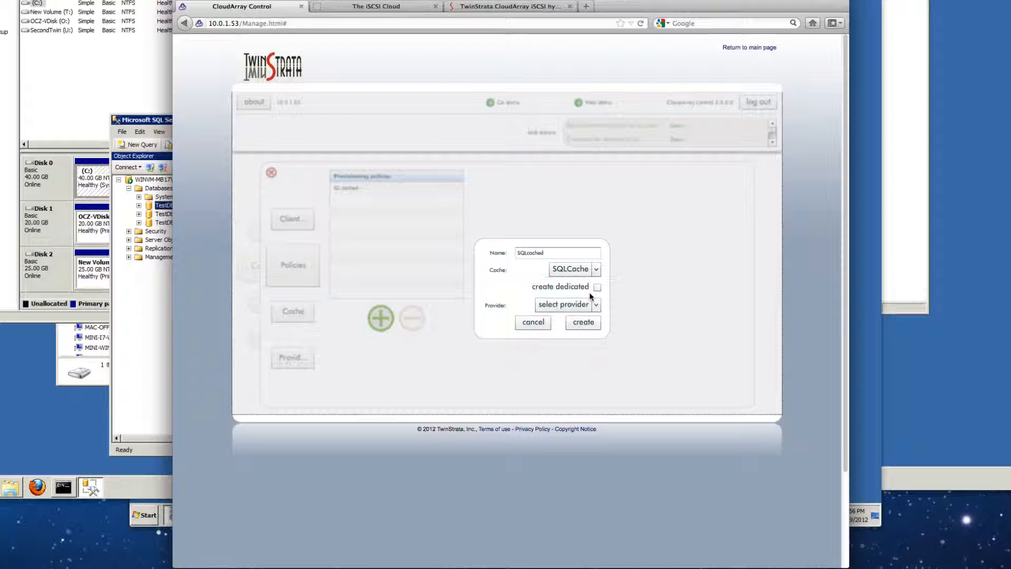
{"action": "left_click", "coordinate": [596, 304]}
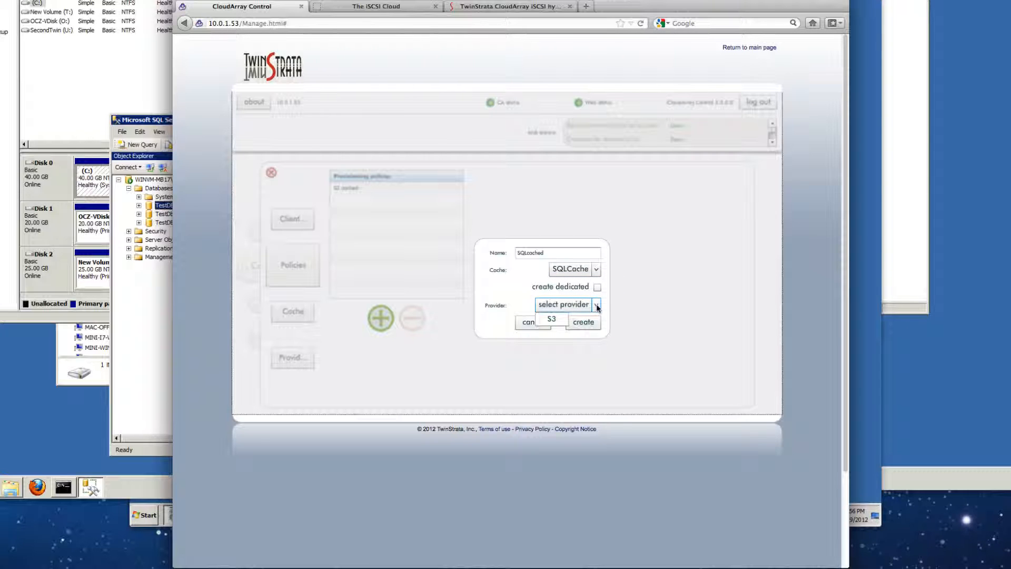
{"action": "left_click", "coordinate": [551, 319]}
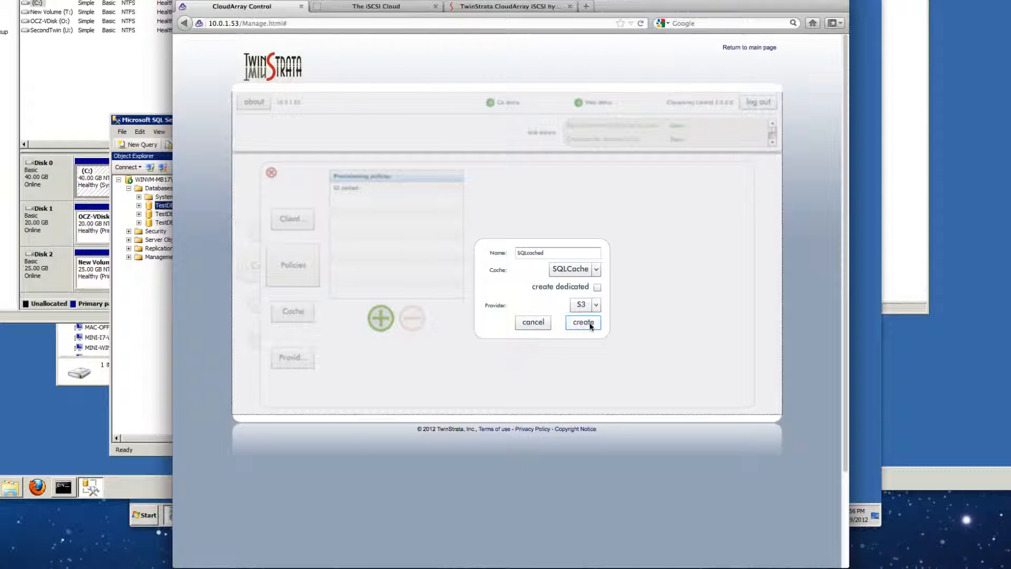
{"action": "left_click", "coordinate": [583, 322]}
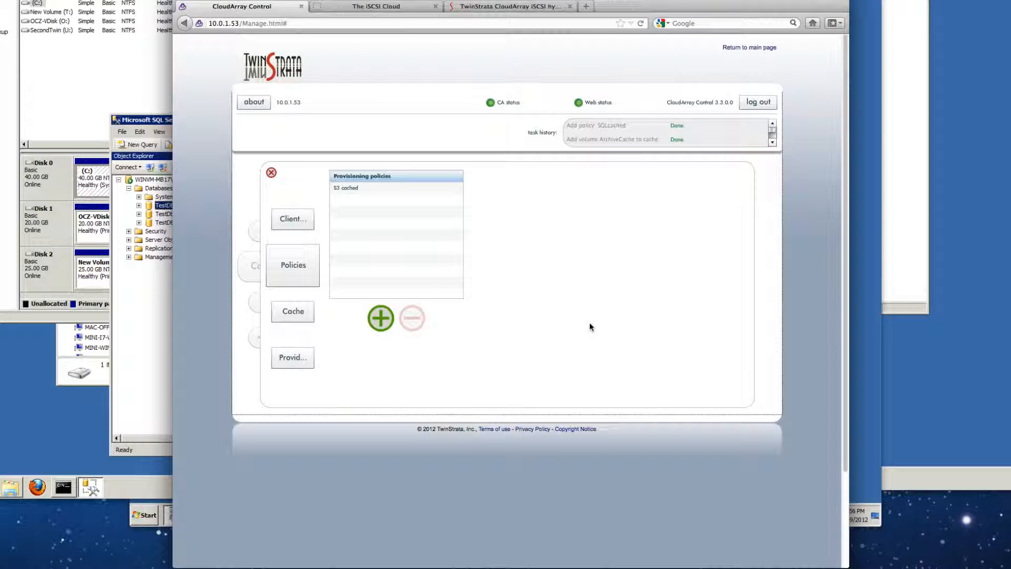
{"action": "left_click", "coordinate": [381, 318]}
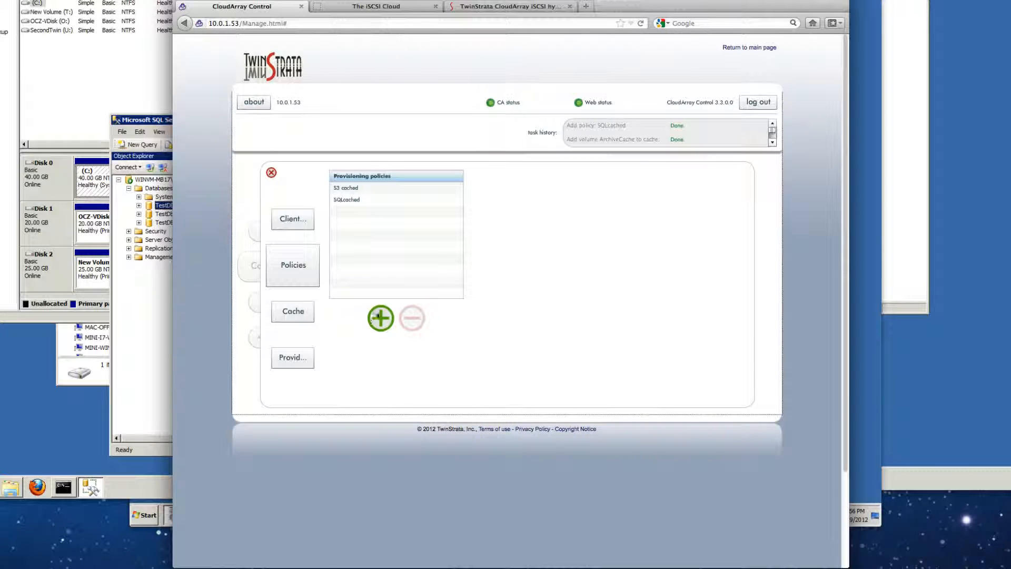
{"action": "left_click", "coordinate": [381, 318]}
{"action": "type", "text": "FScached"}
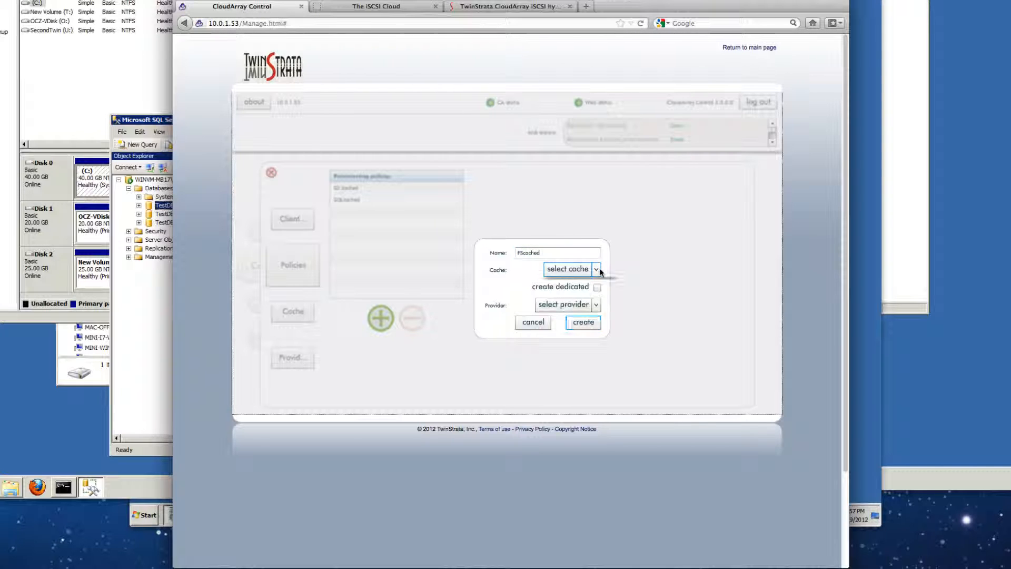
Create the FScached policy with FScache as cache and S3 as provider
{"action": "left_click", "coordinate": [596, 269]}
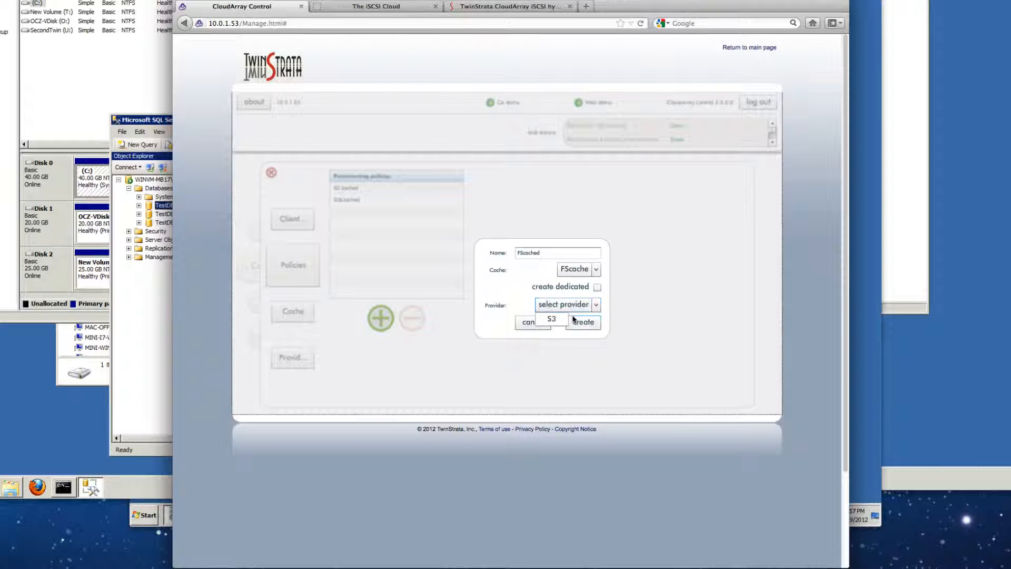
{"action": "left_click", "coordinate": [583, 322]}
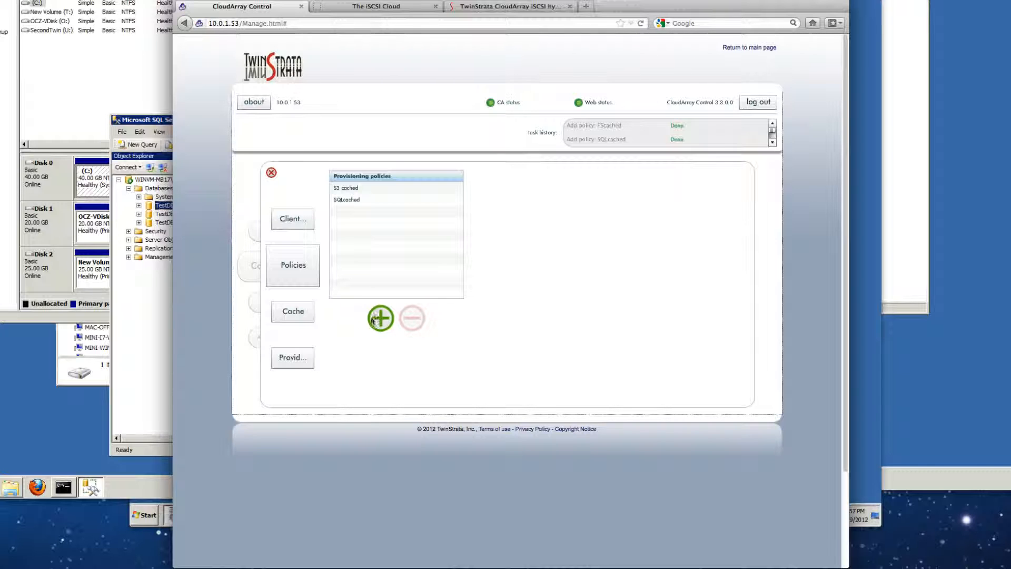
{"action": "left_click", "coordinate": [380, 318]}
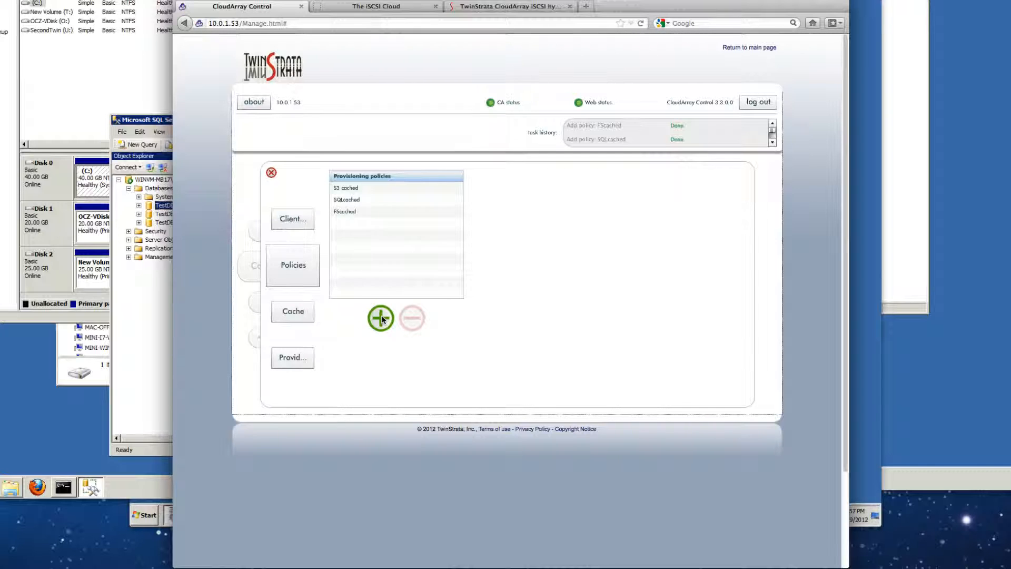
Name a new policy Archivecached and select ArchiveCache as its cache and a provider
{"action": "left_click", "coordinate": [381, 318]}
{"action": "type", "text": "Archive"}
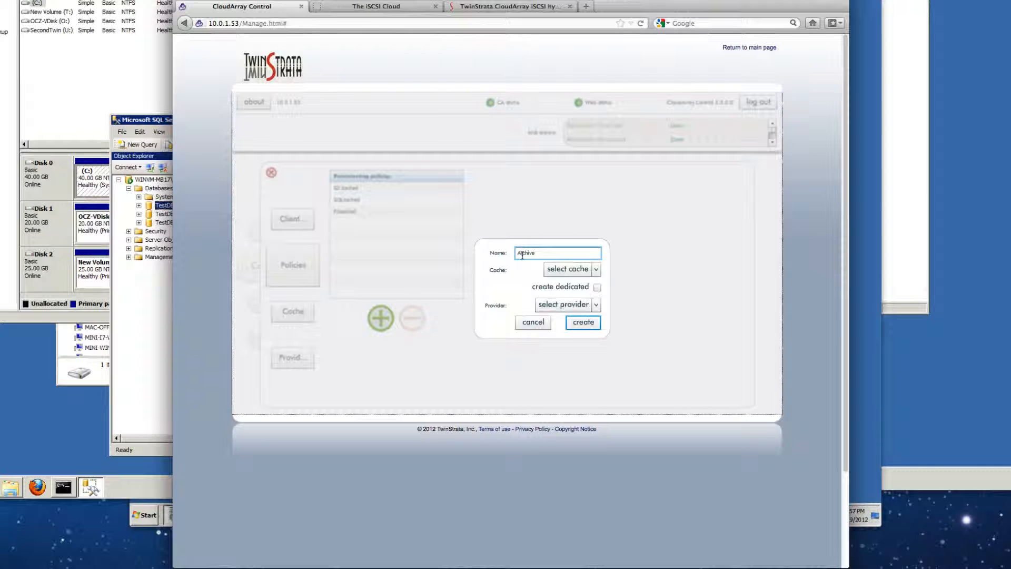
{"action": "type", "text": "cached"}
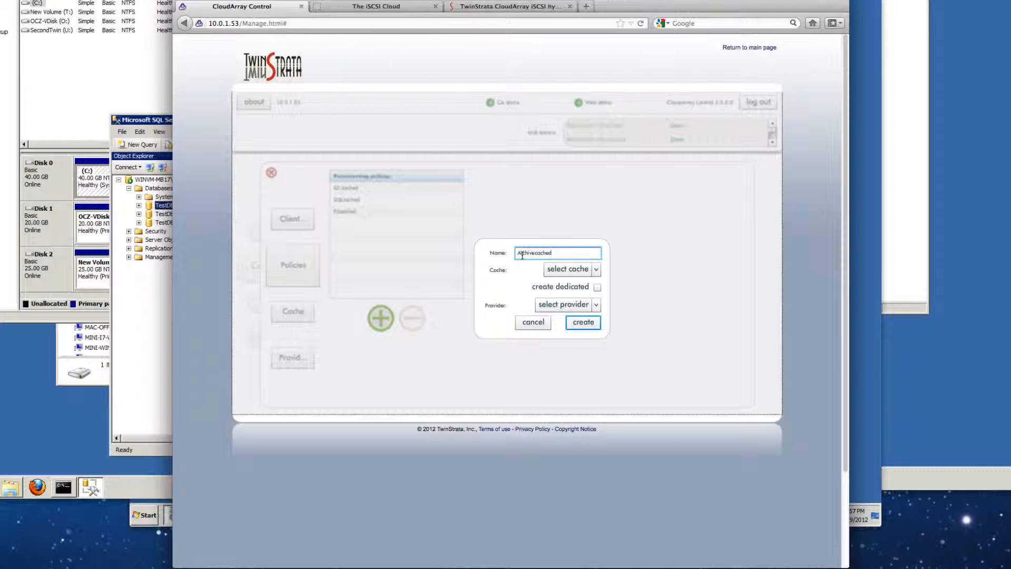
{"action": "left_click", "coordinate": [595, 269]}
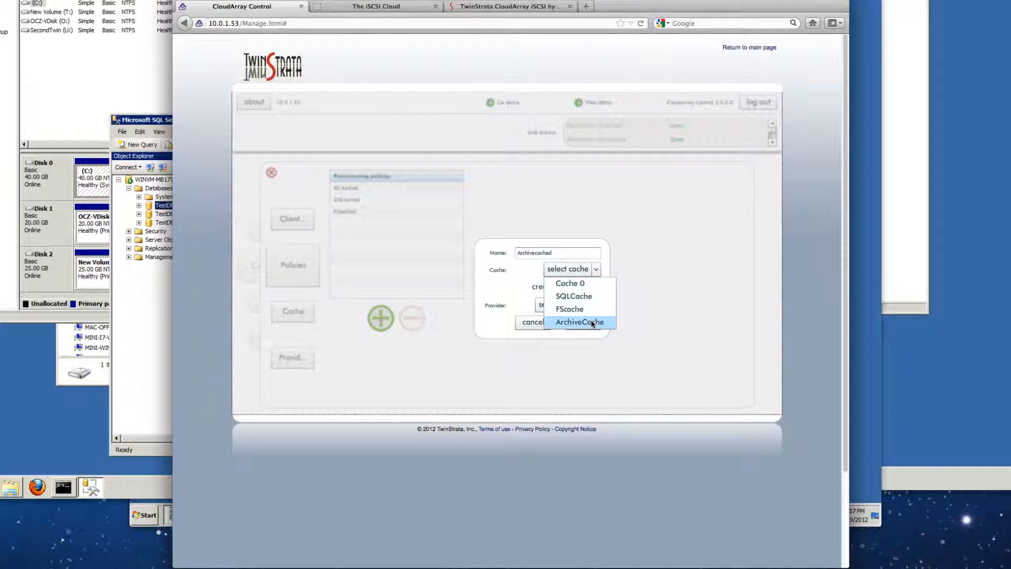
{"action": "left_click", "coordinate": [579, 322]}
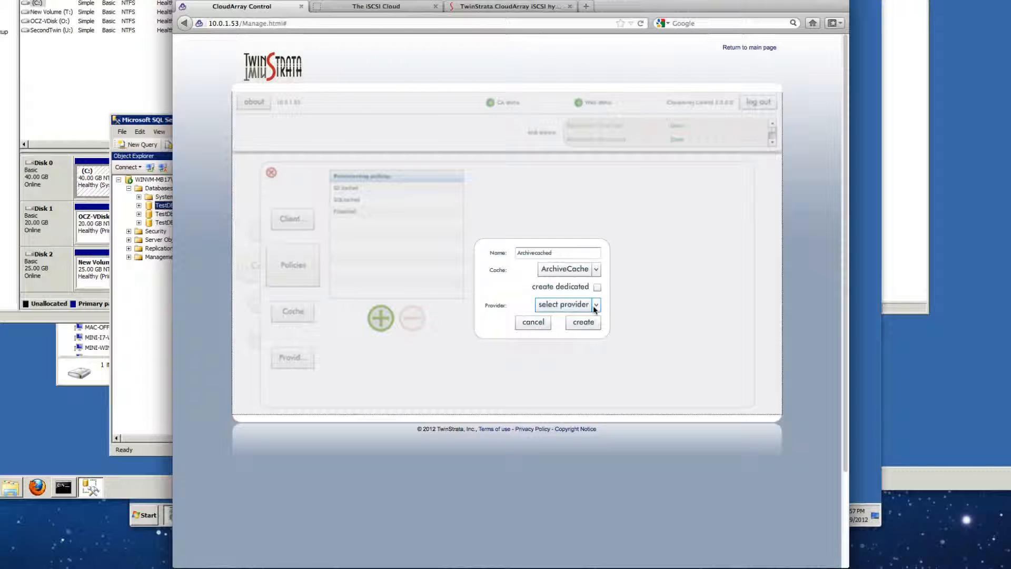
{"action": "left_click", "coordinate": [583, 322]}
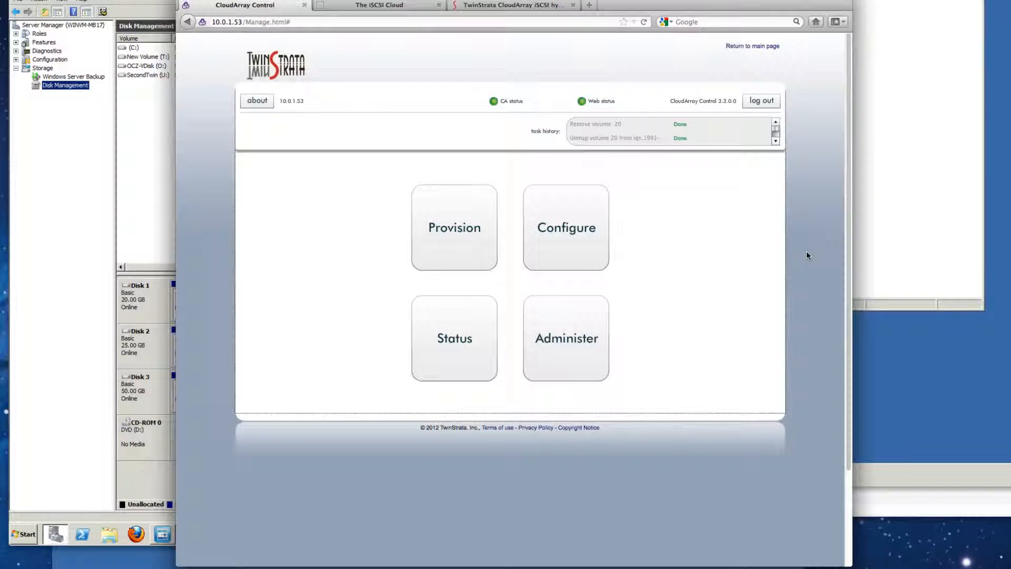
{"action": "mouse_move", "coordinate": [447, 257]}
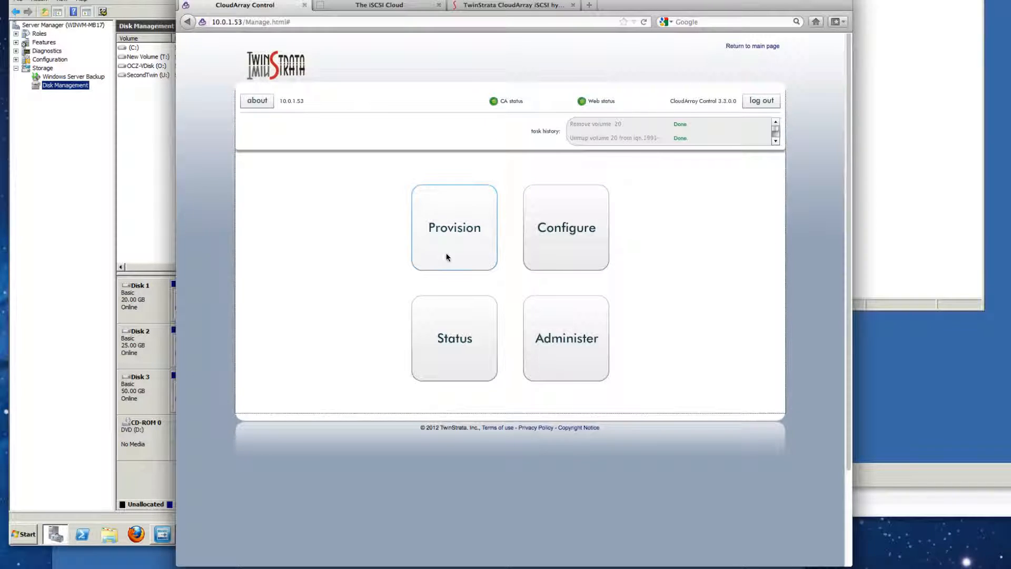
Provision a 20 GB SQLTwinCached volume under SQLcached, mapped to client winvm-mb17
{"action": "left_click", "coordinate": [454, 227]}
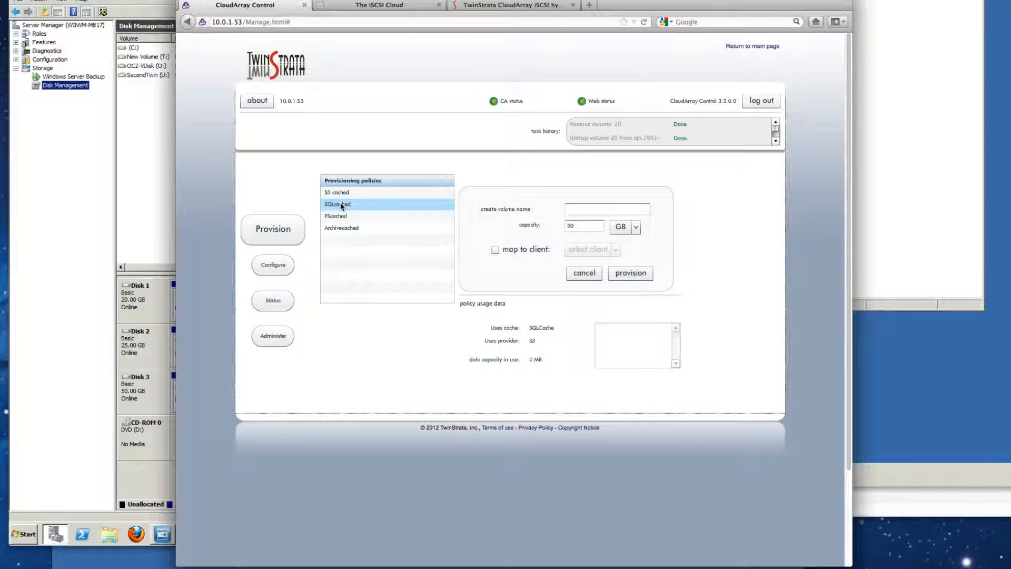
{"action": "left_click", "coordinate": [606, 209]}
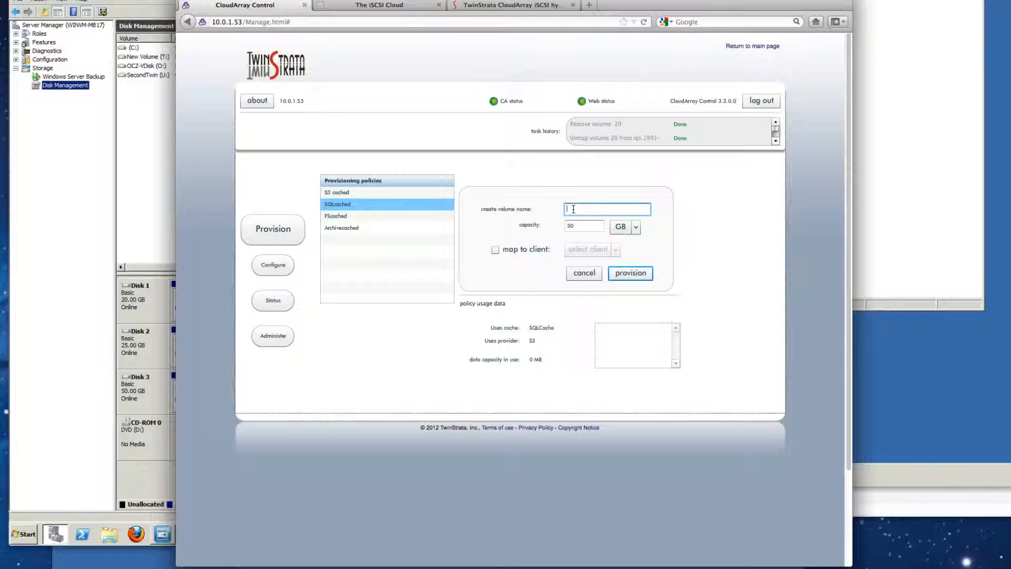
{"action": "type", "text": "s"}
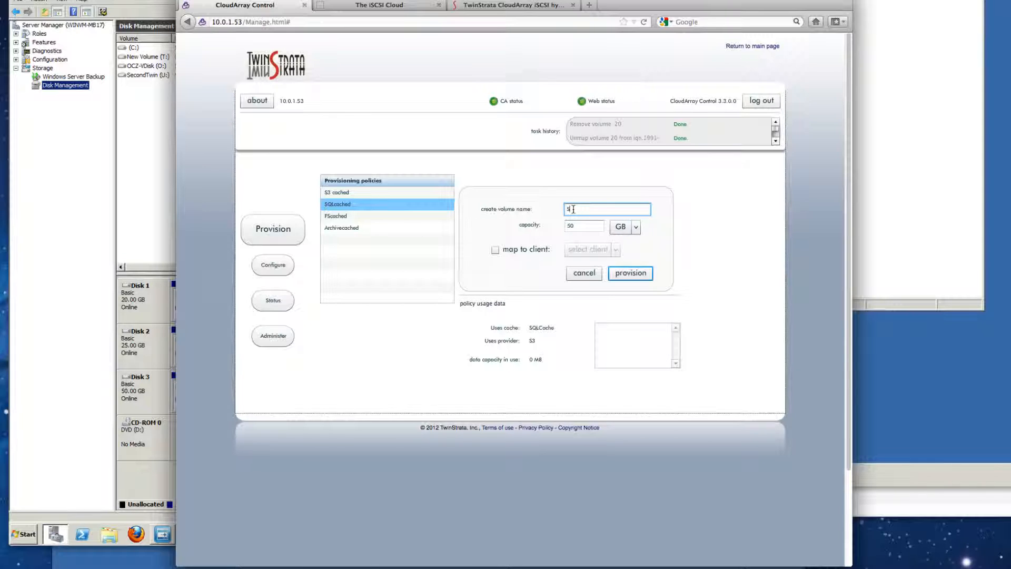
{"action": "type", "text": "ql"}
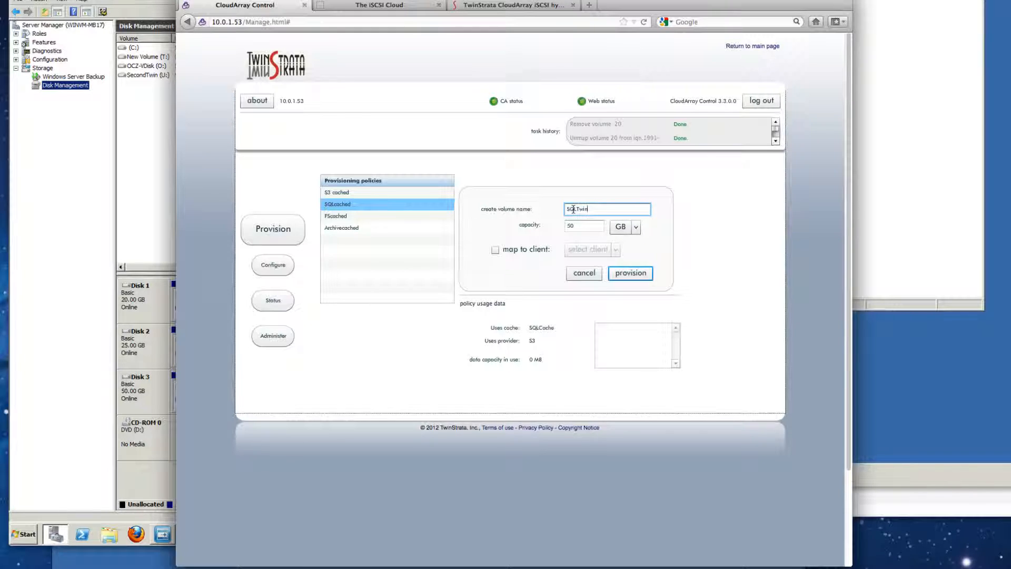
{"action": "type", "text": "Cached"}
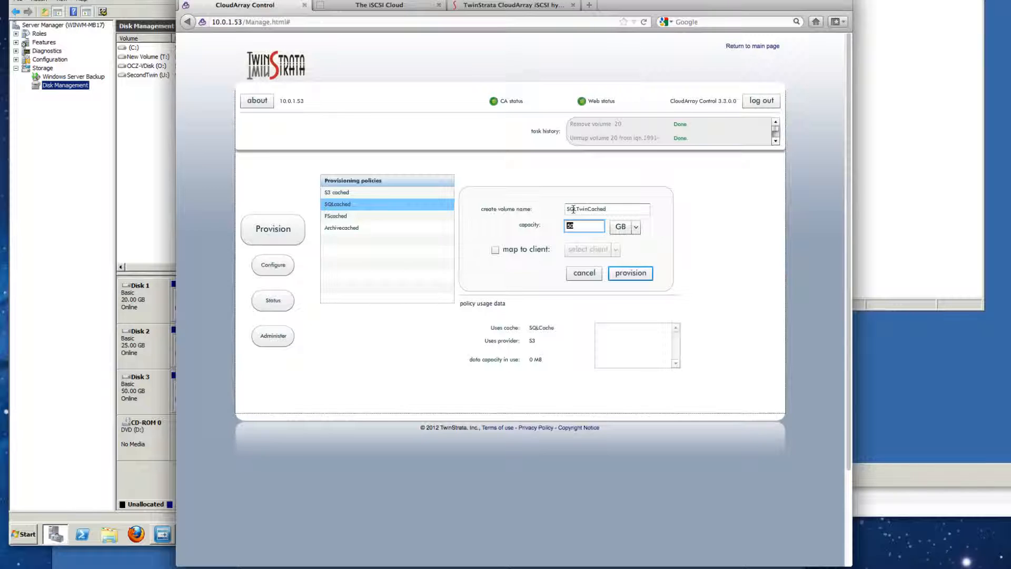
{"action": "type", "text": "20"}
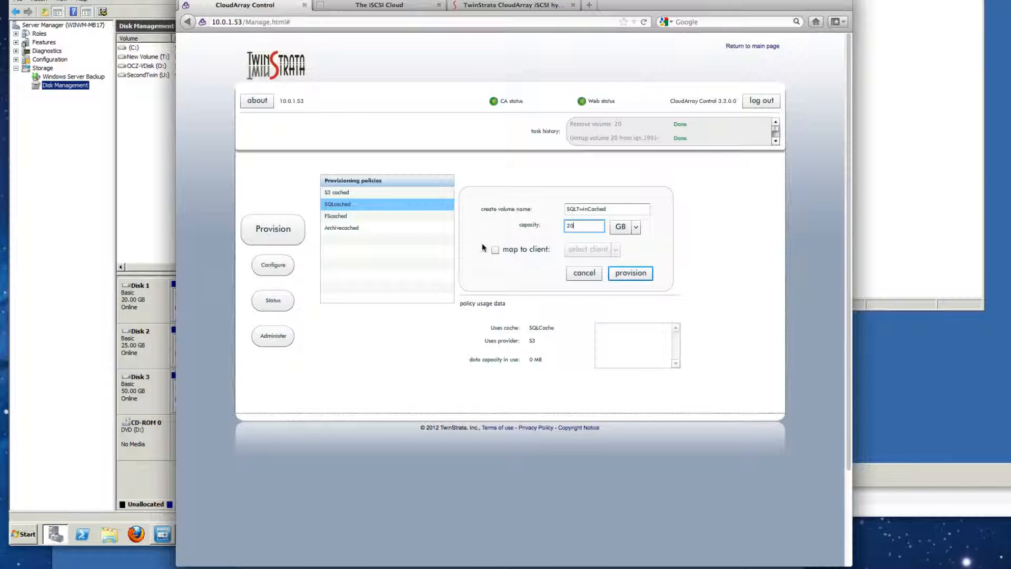
{"action": "left_click", "coordinate": [495, 250]}
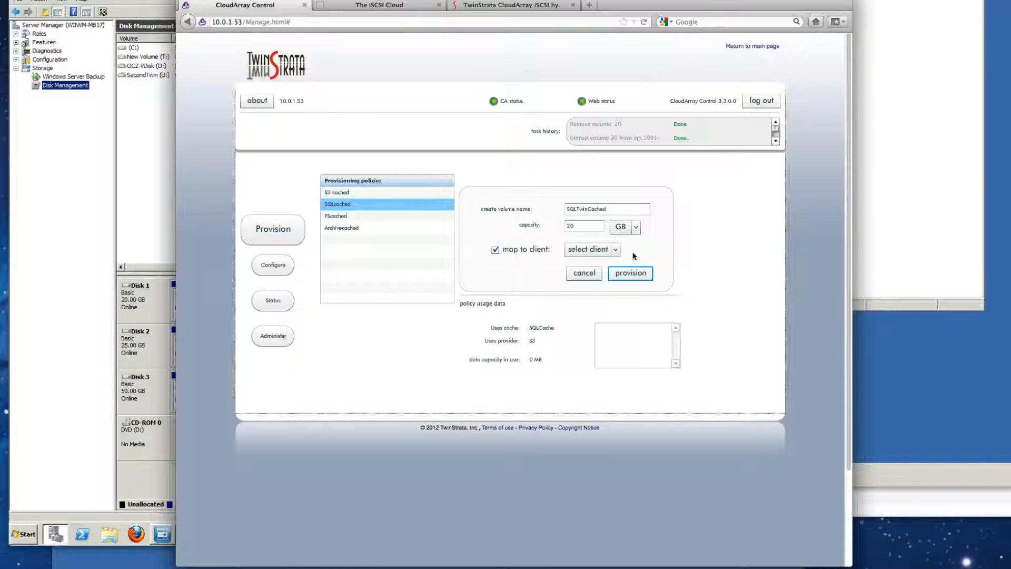
{"action": "left_click", "coordinate": [615, 249]}
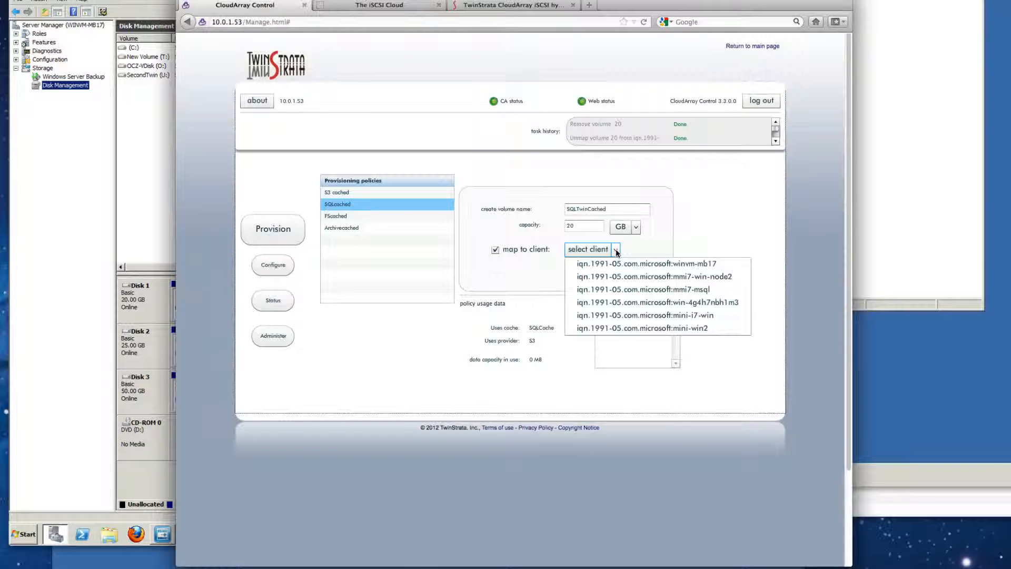
{"action": "mouse_move", "coordinate": [626, 263]}
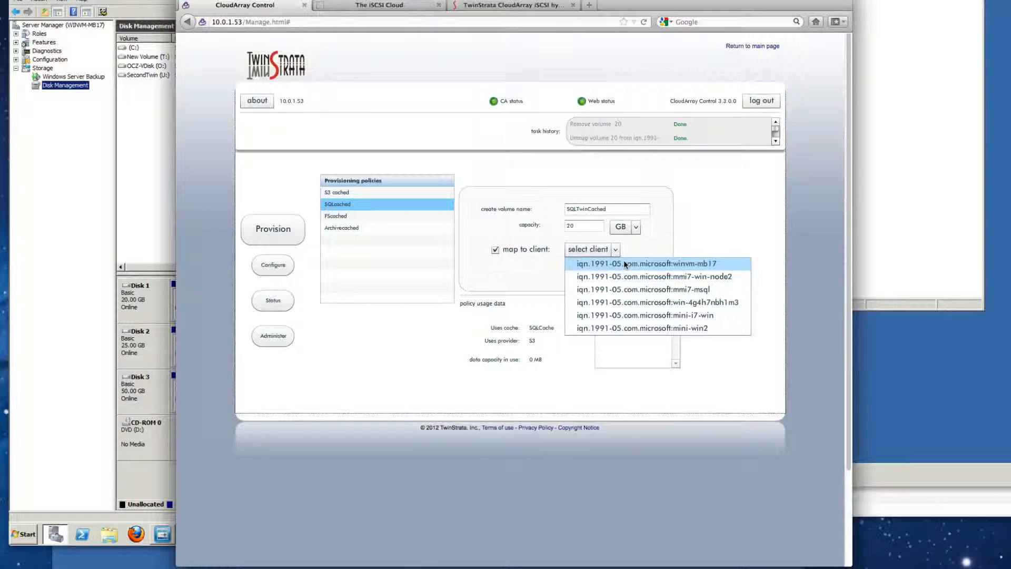
{"action": "left_click", "coordinate": [648, 264]}
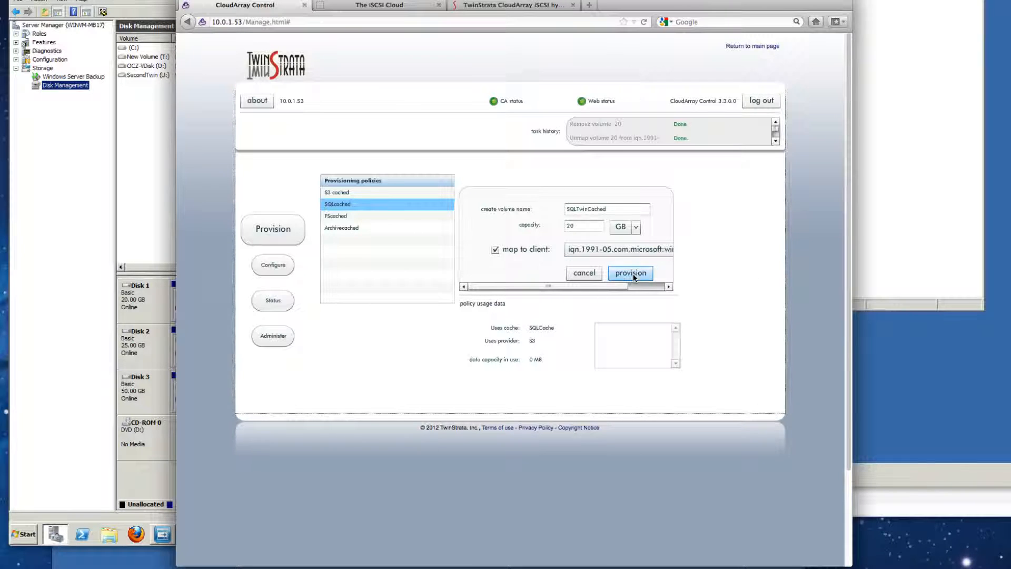
{"action": "left_click", "coordinate": [630, 273]}
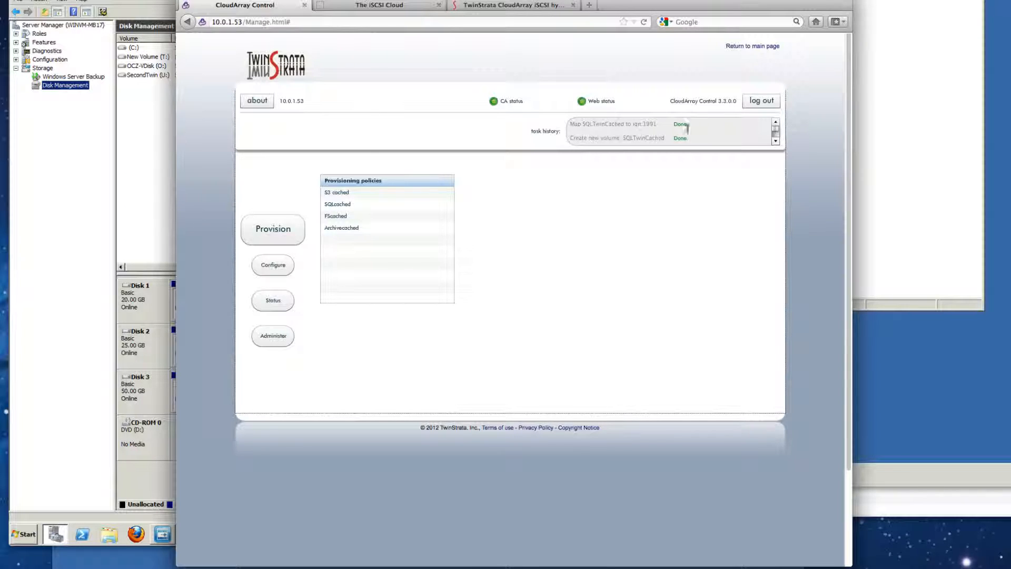
{"action": "mouse_move", "coordinate": [147, 146]}
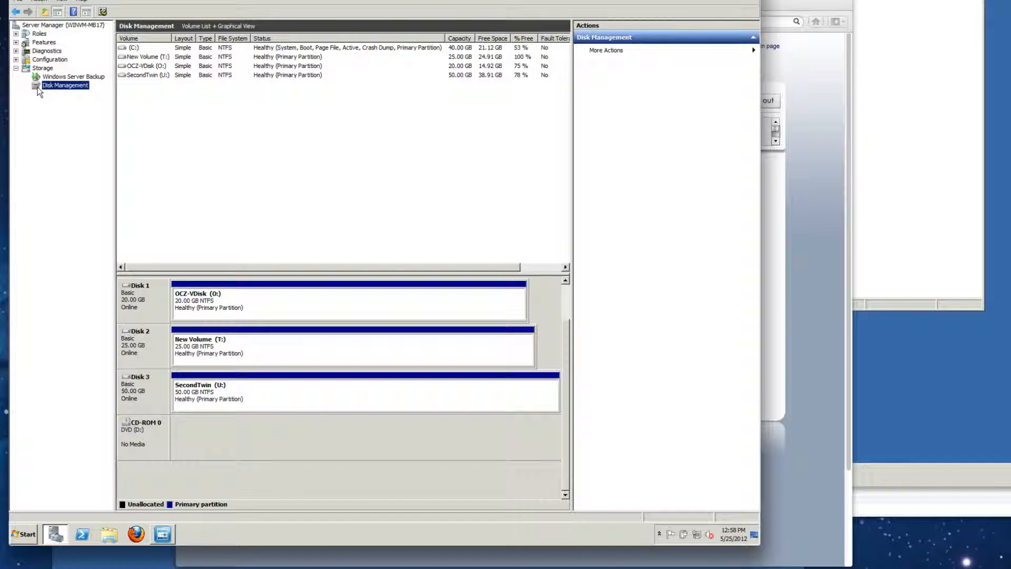
Rescan disks, then initialize the new 20 GB Disk 4 with MBR
{"action": "right_click", "coordinate": [63, 86]}
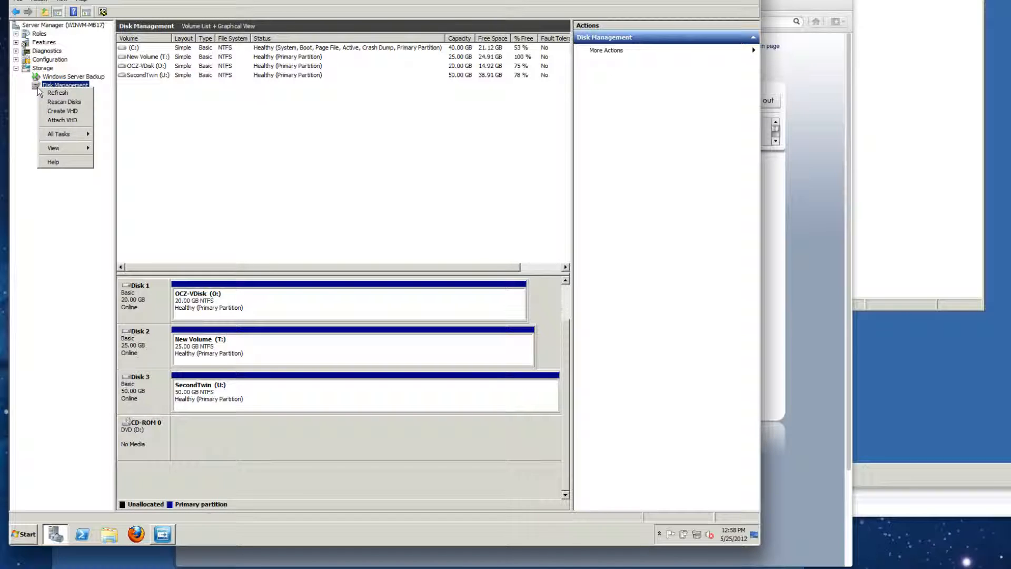
{"action": "mouse_move", "coordinate": [52, 103]}
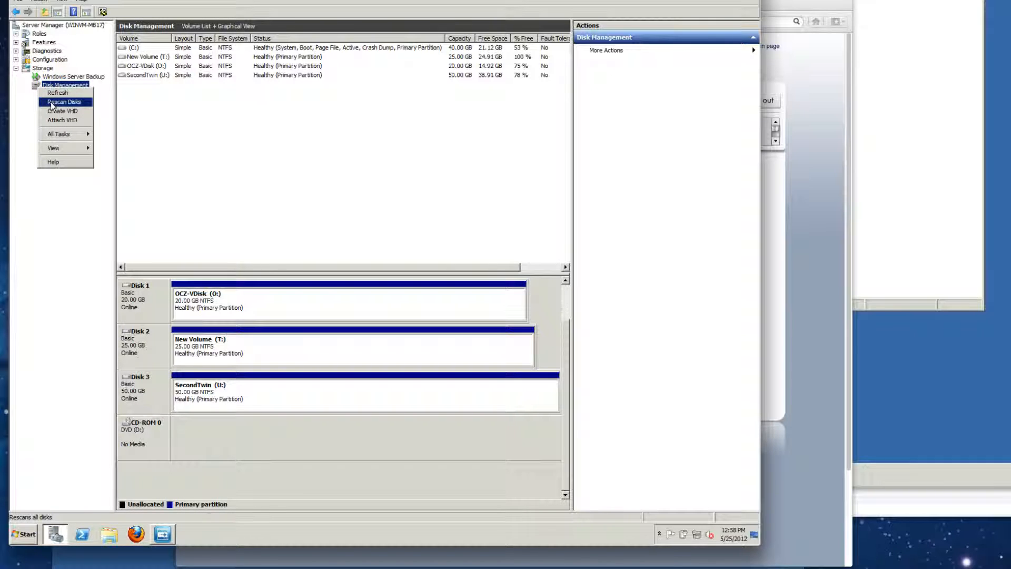
{"action": "left_click", "coordinate": [63, 102]}
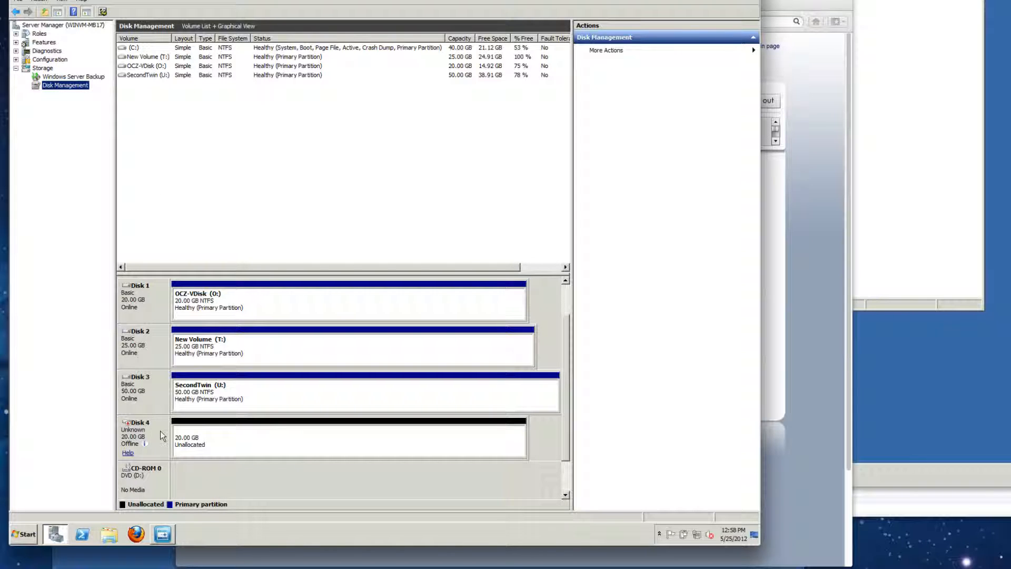
{"action": "left_click", "coordinate": [349, 446]}
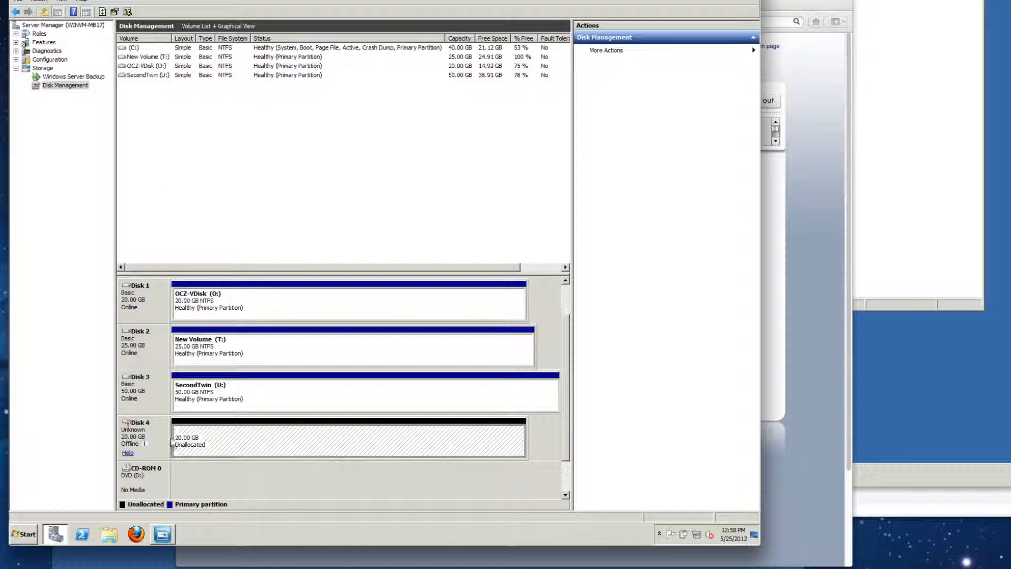
{"action": "right_click", "coordinate": [142, 429]}
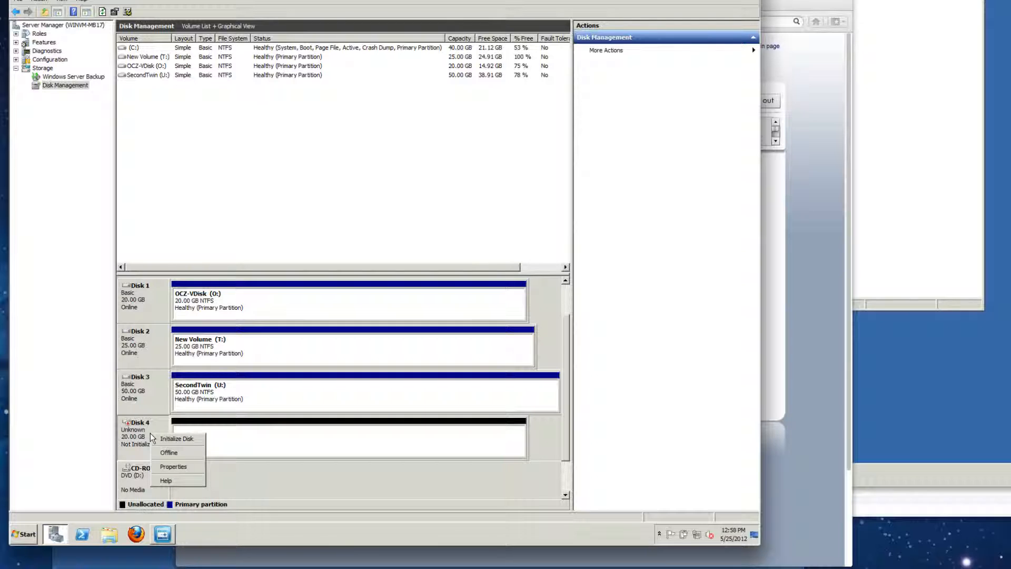
{"action": "left_click", "coordinate": [178, 438]}
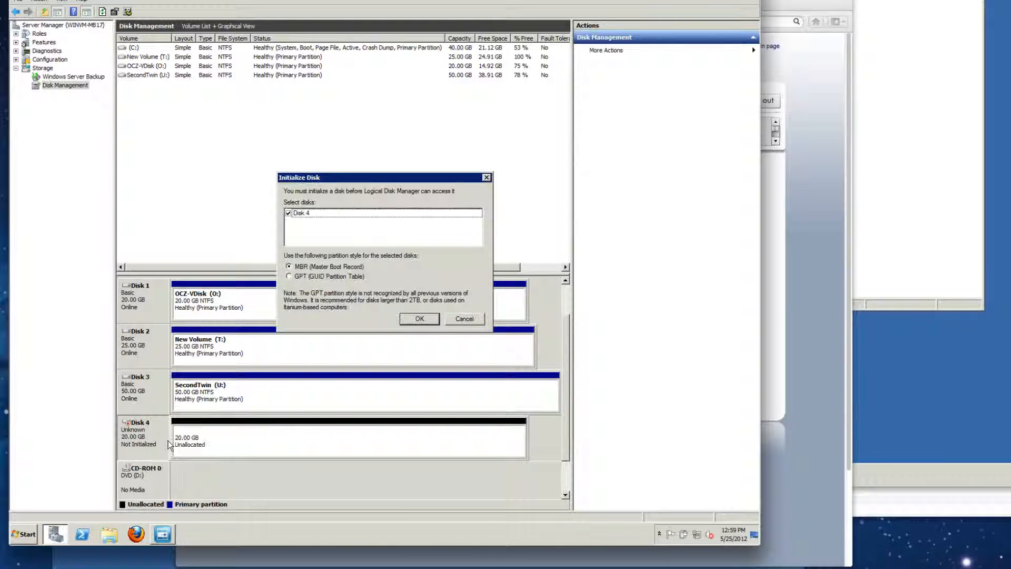
{"action": "left_click", "coordinate": [420, 319]}
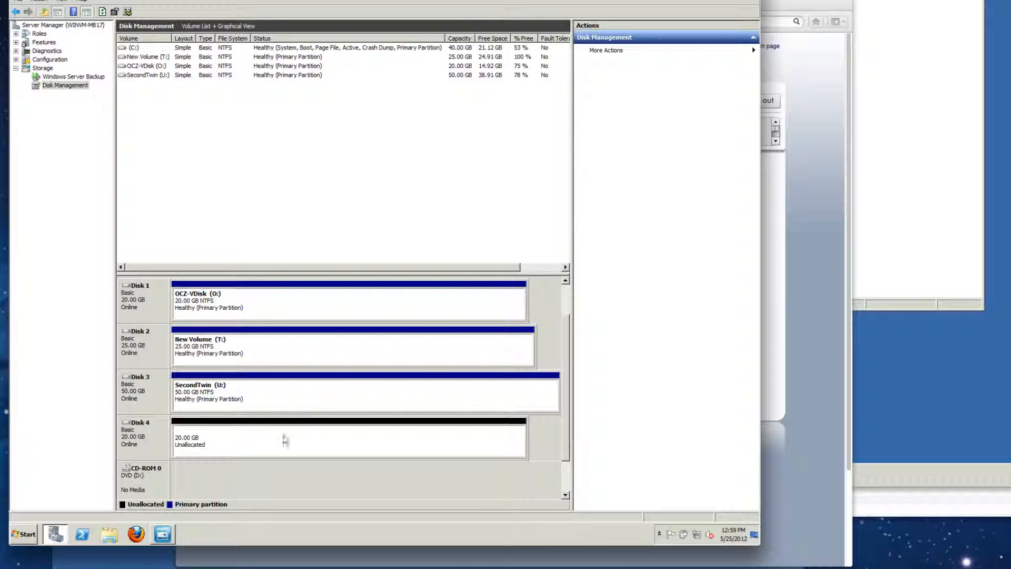
Start a simple volume on Disk 4's unallocated space at the full 20477 MB, drive letter E
{"action": "right_click", "coordinate": [281, 442]}
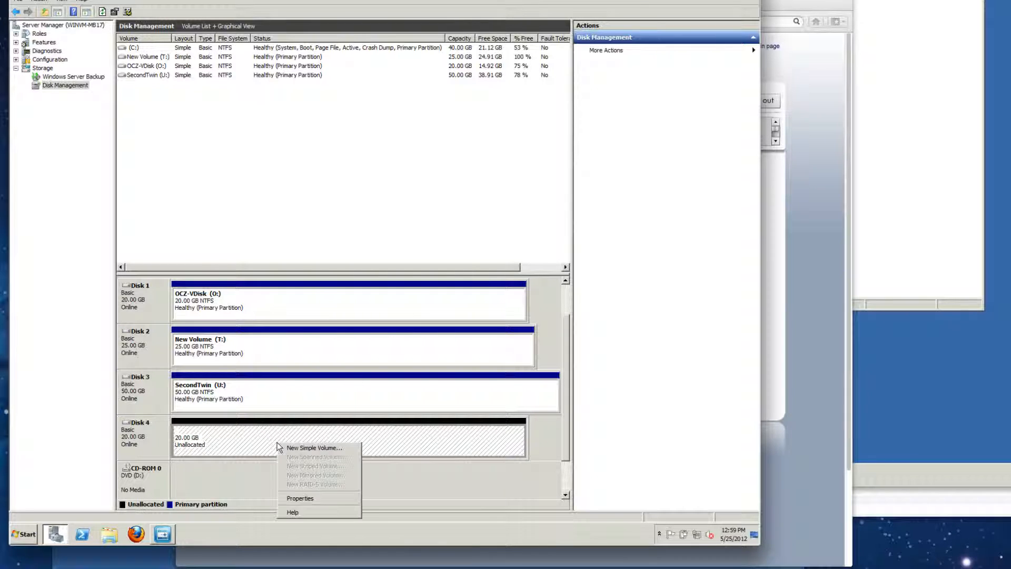
{"action": "left_click", "coordinate": [314, 448]}
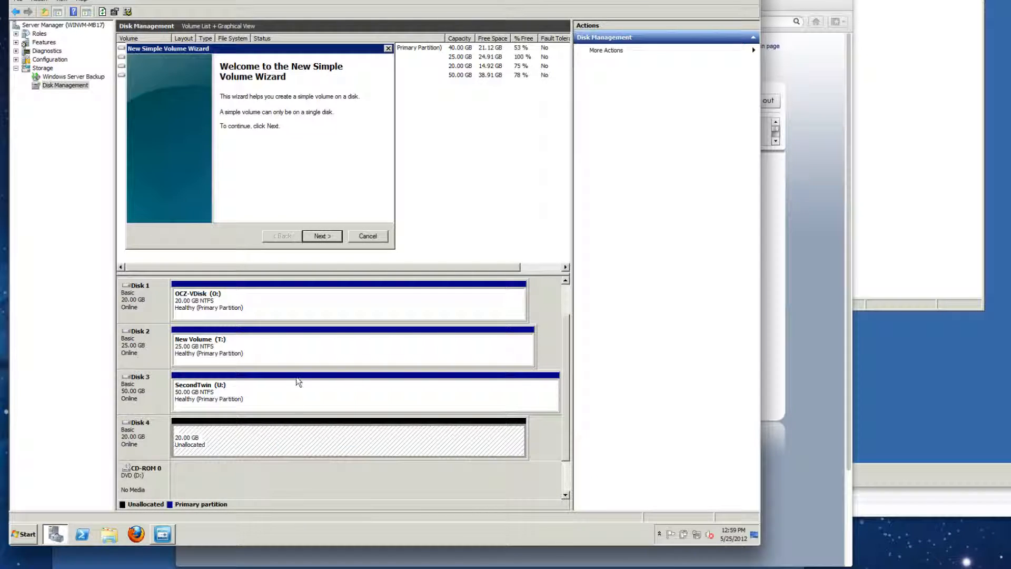
{"action": "left_click", "coordinate": [322, 236]}
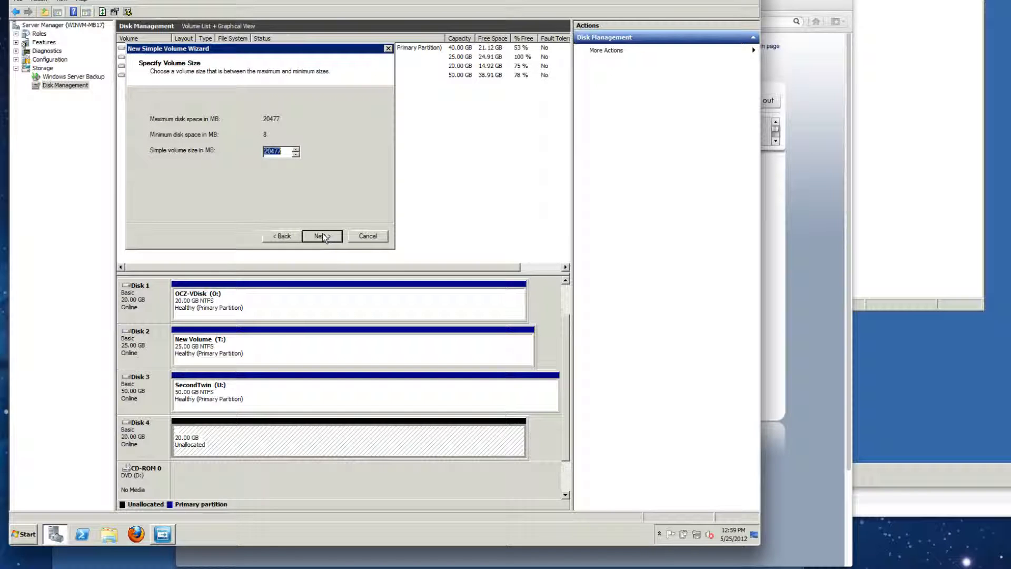
{"action": "left_click", "coordinate": [322, 236]}
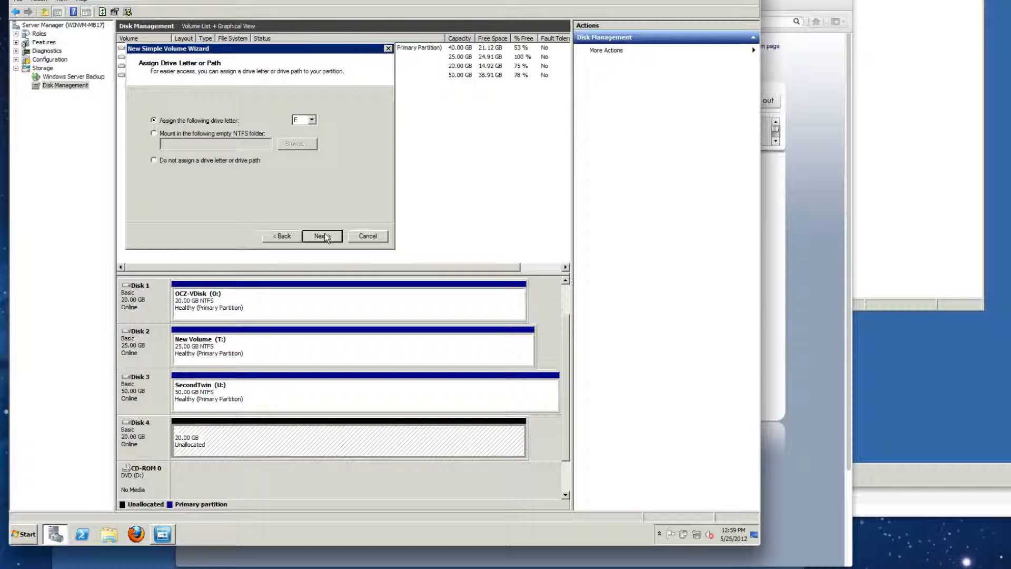
{"action": "left_click", "coordinate": [322, 236]}
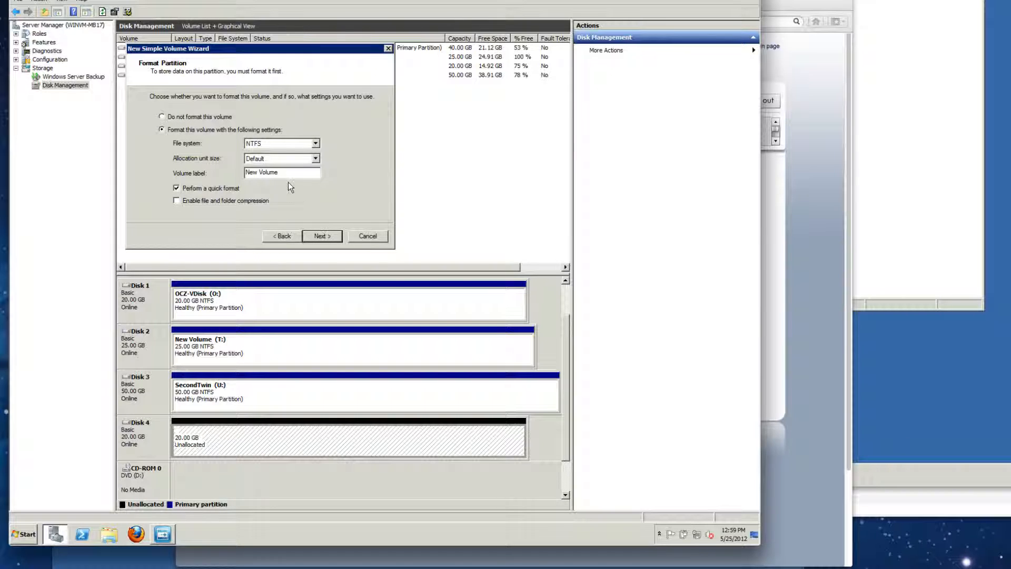
Label the volume SQL-FullCache and accept the NTFS quick-format settings
{"action": "left_click", "coordinate": [282, 173]}
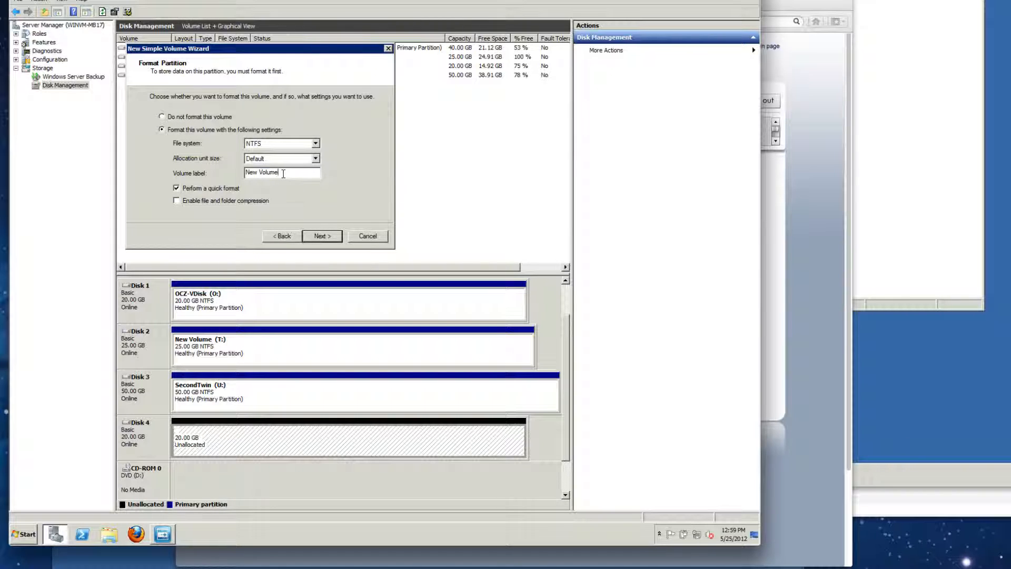
{"action": "type", "text": "SQL-FullCache"}
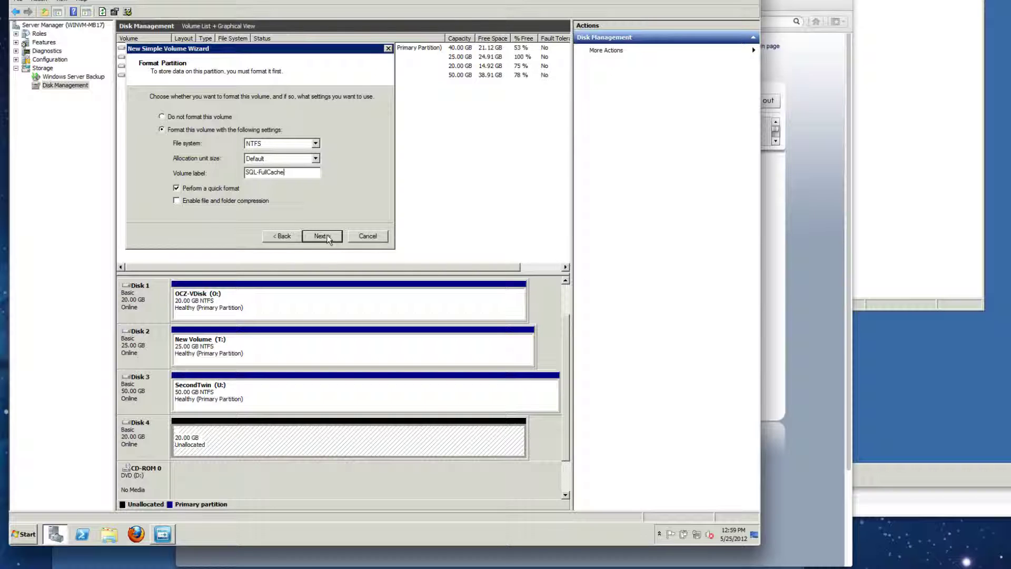
{"action": "left_click", "coordinate": [322, 236]}
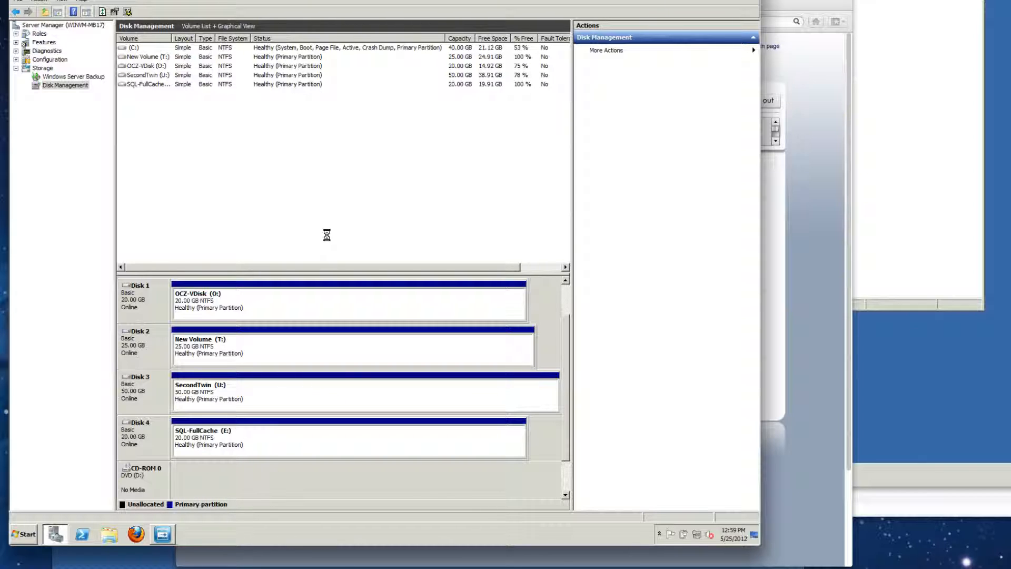
{"action": "mouse_move", "coordinate": [327, 239]}
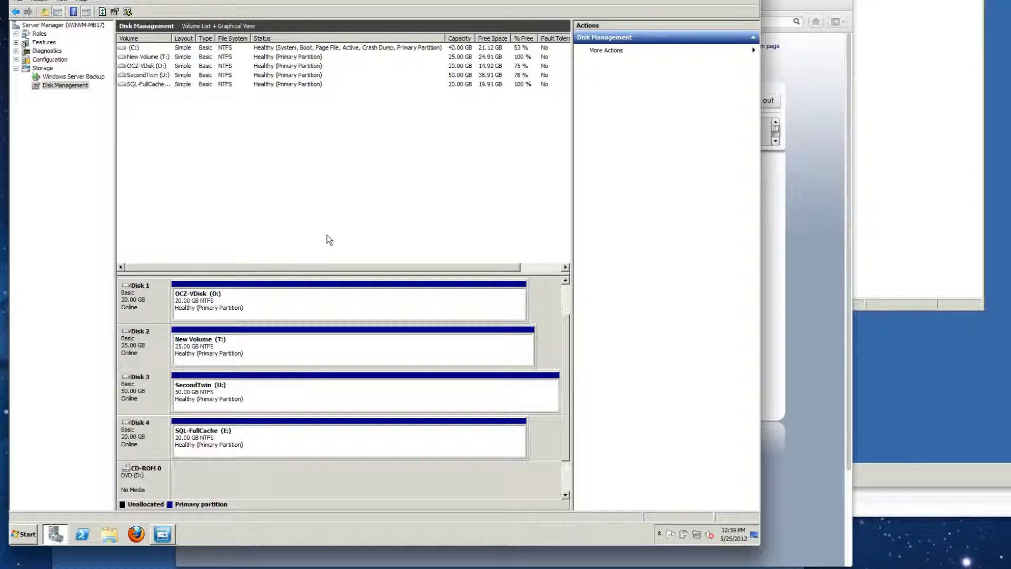